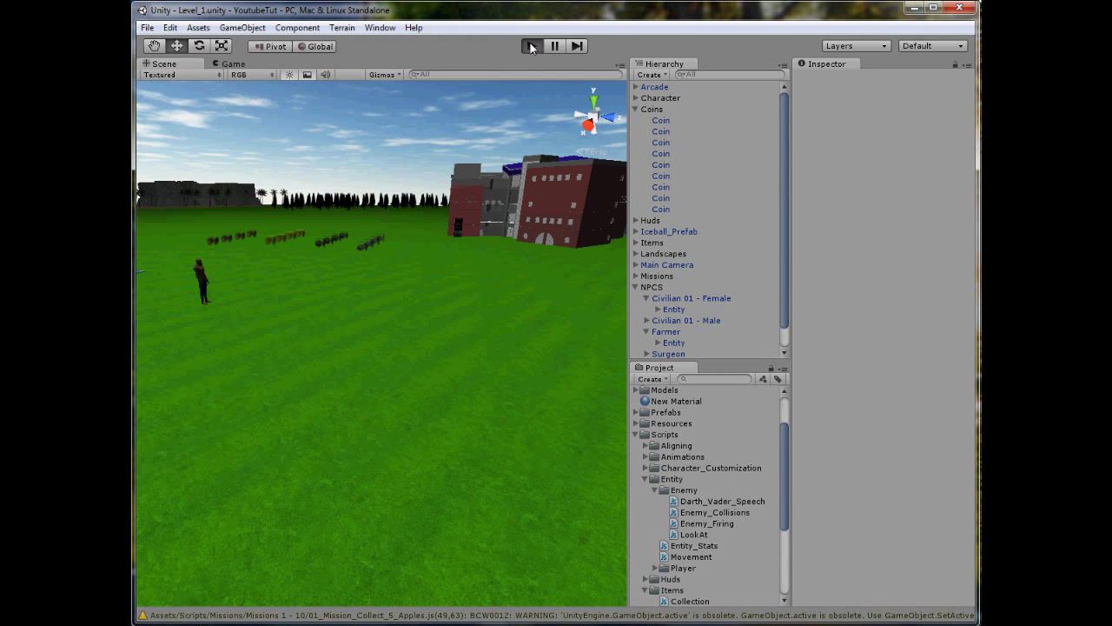
Run a quick test of the level, then select one of the existing coins
{"action": "left_click", "coordinate": [531, 46]}
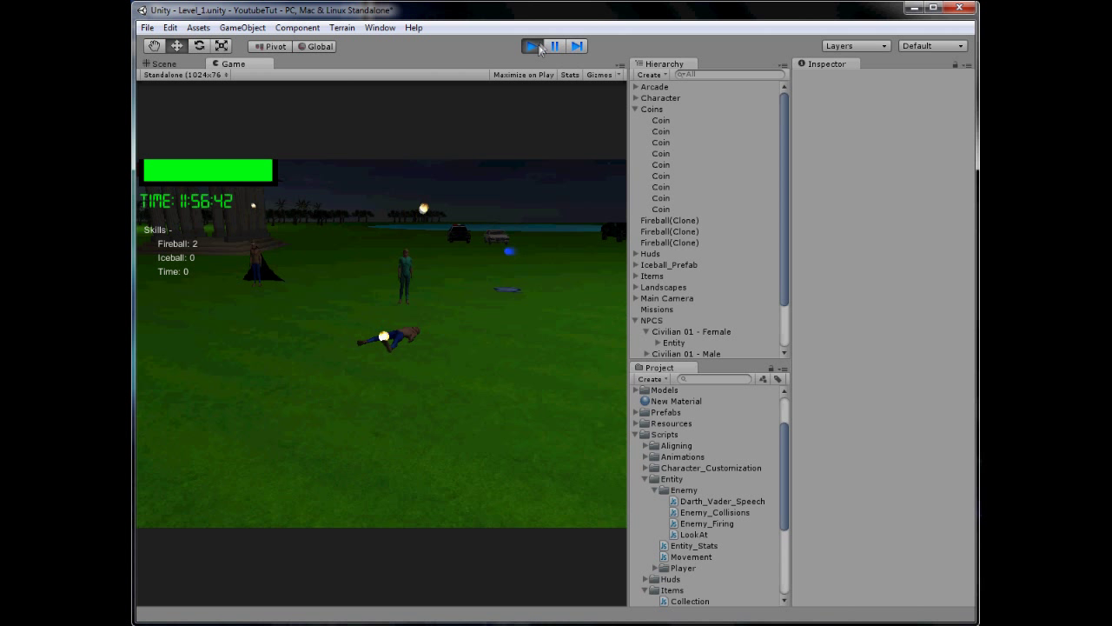
{"action": "left_click", "coordinate": [531, 46]}
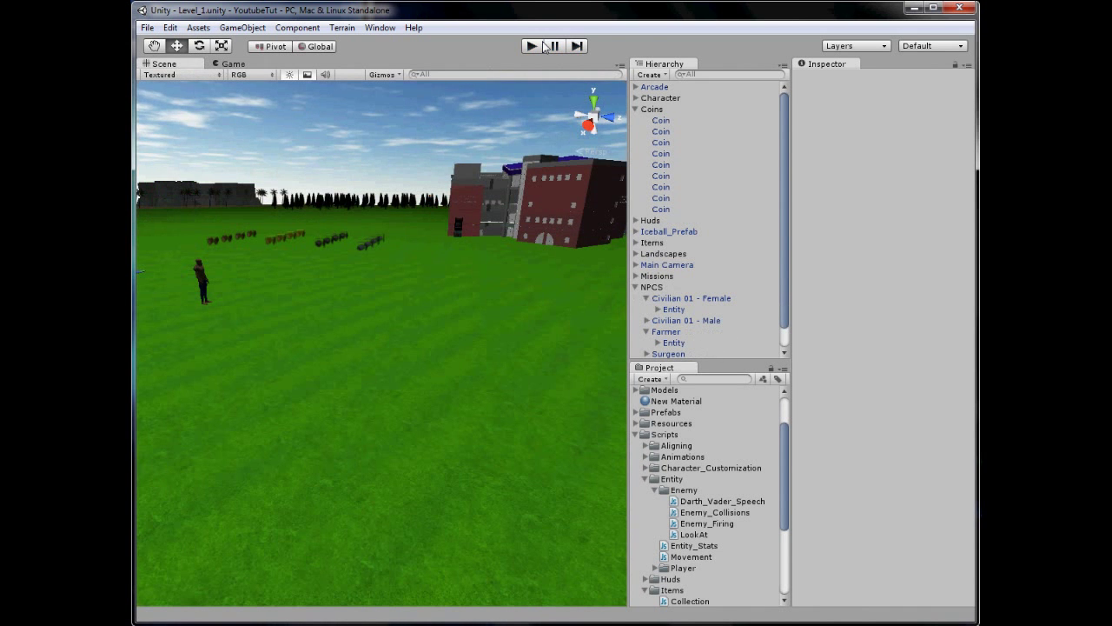
{"action": "left_click", "coordinate": [660, 120]}
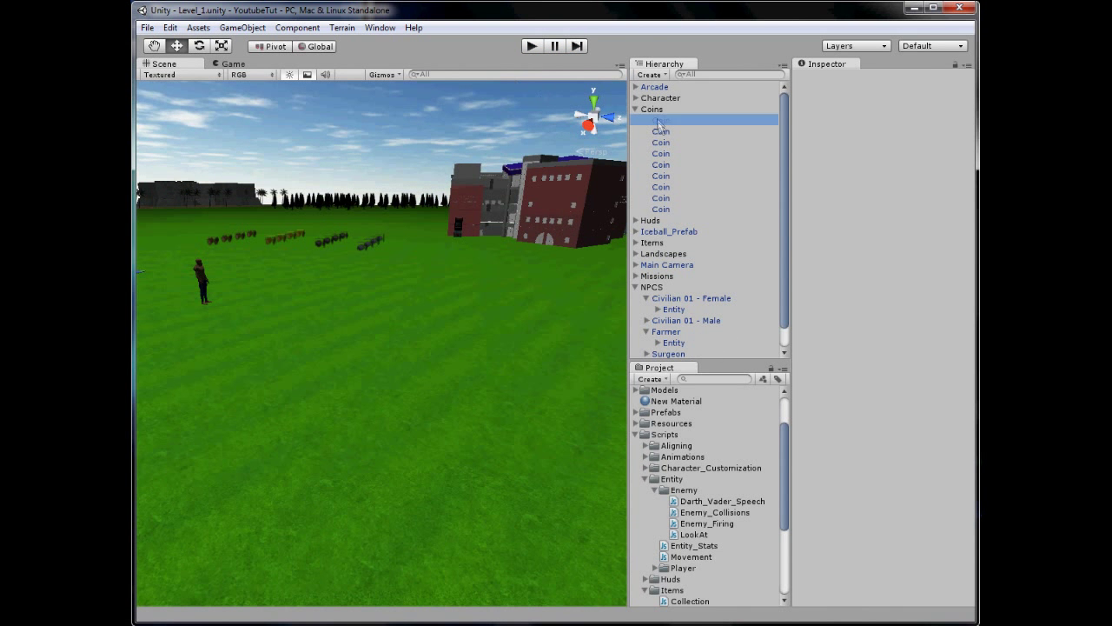
{"action": "left_click", "coordinate": [660, 120]}
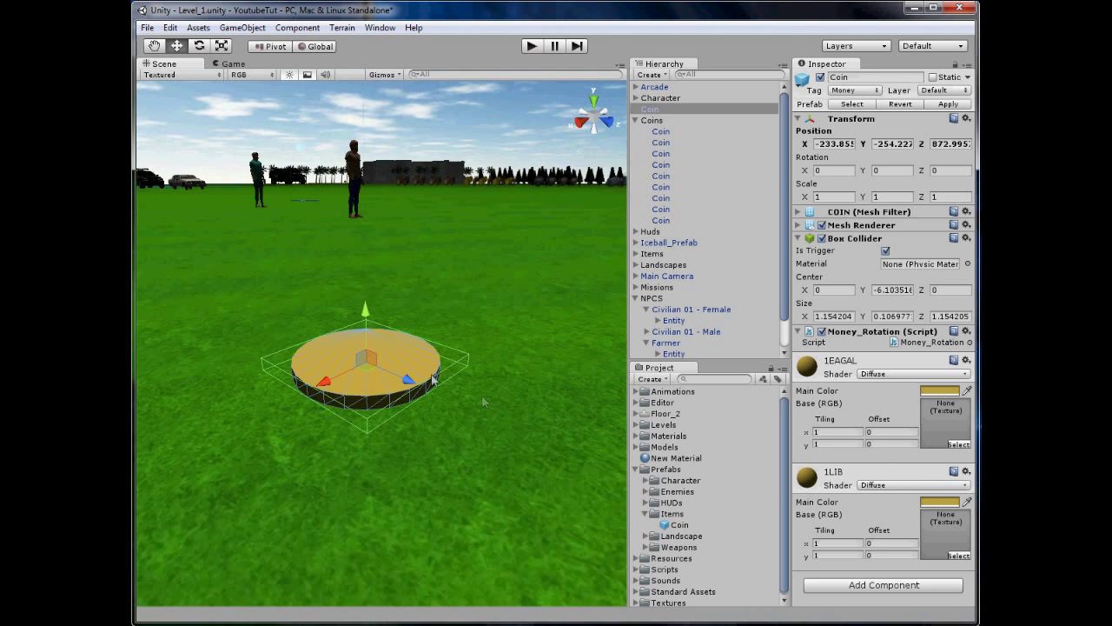
Create an empty object named Coin holding CoinModel, keeping Character outside it
{"action": "left_click", "coordinate": [667, 231]}
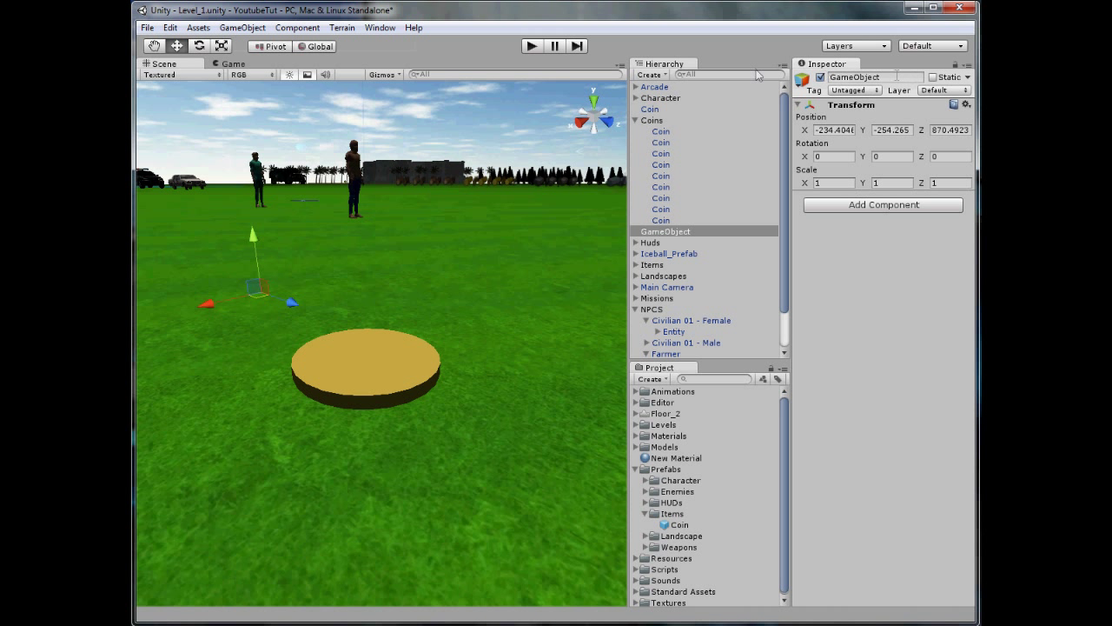
{"action": "type", "text": "Coin"}
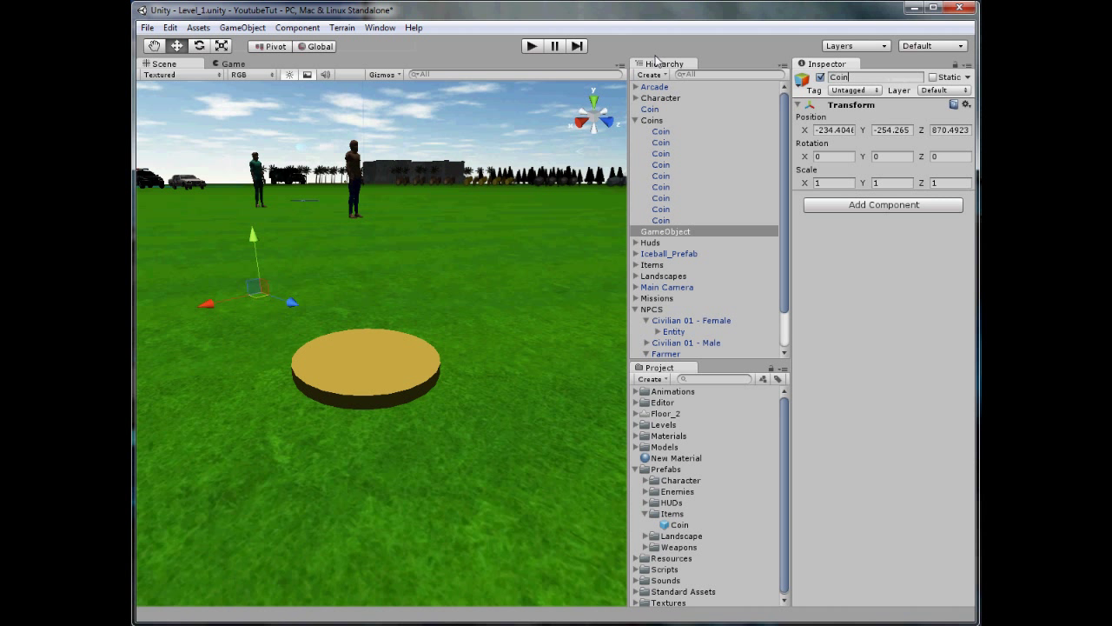
{"action": "left_click", "coordinate": [660, 120]}
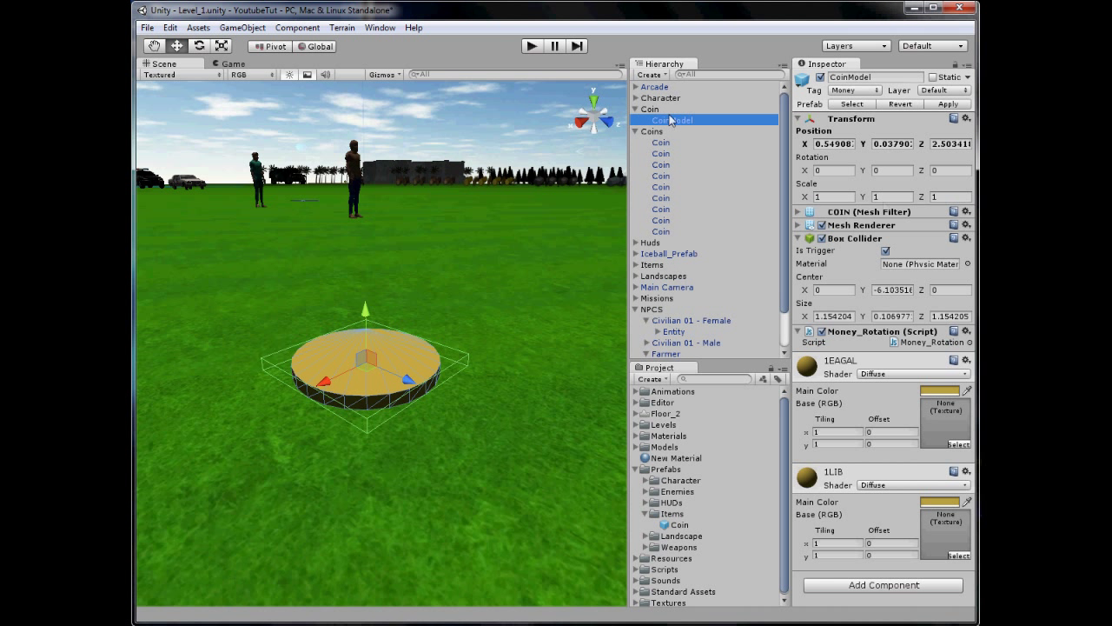
{"action": "left_click", "coordinate": [671, 97]}
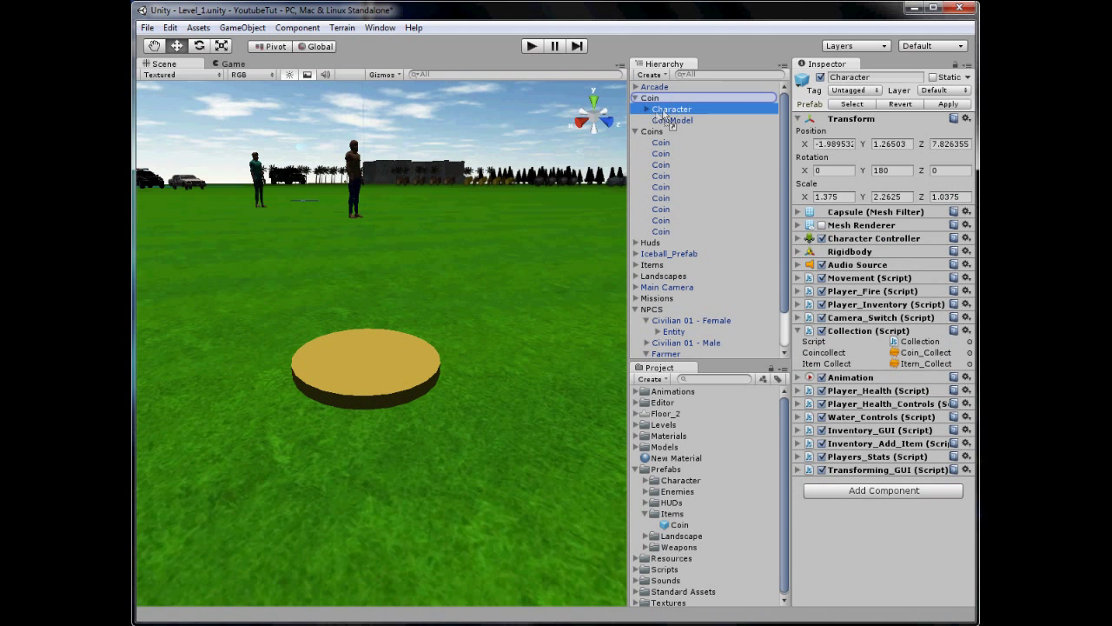
{"action": "left_click", "coordinate": [673, 120]}
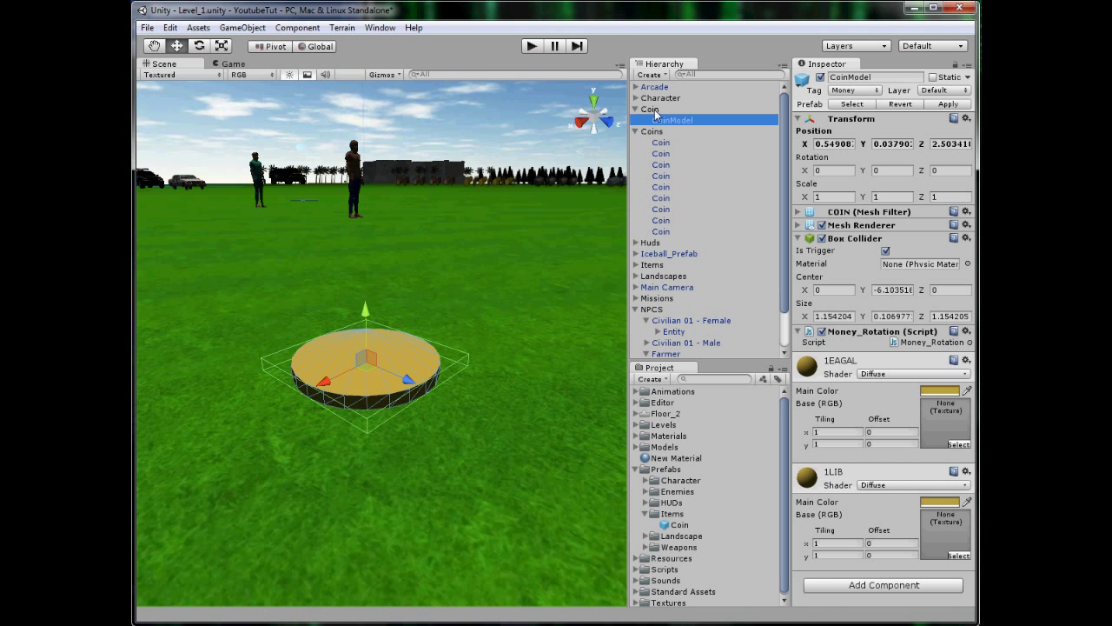
{"action": "left_click", "coordinate": [651, 109]}
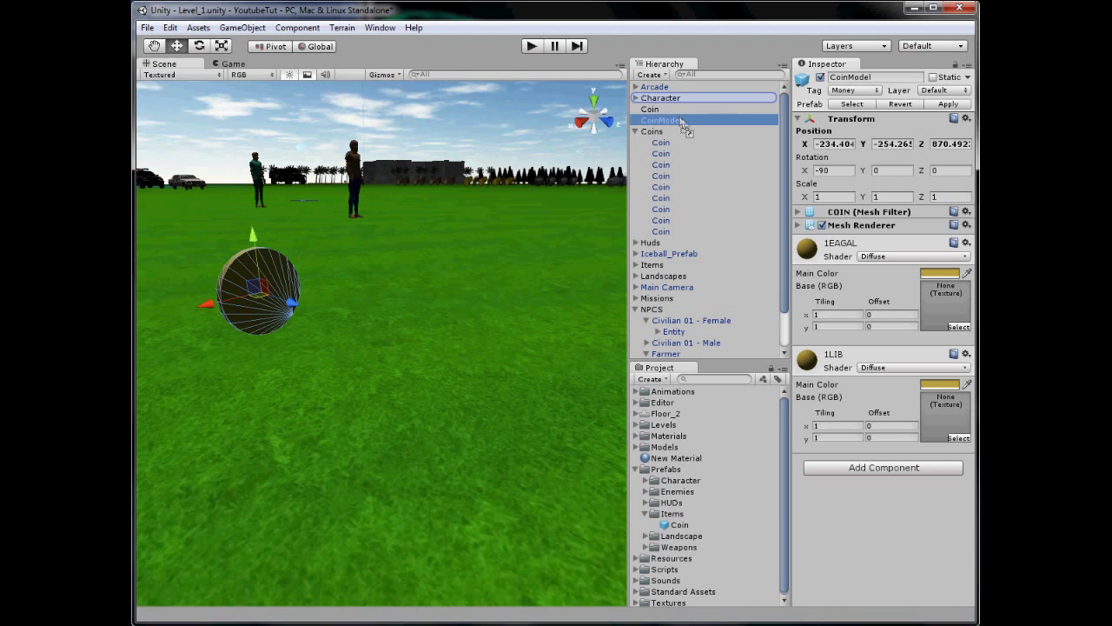
Stand CoinModel at X -90; give Coin Money_Rotation and a 0.34-deep box collider
{"action": "left_click", "coordinate": [649, 108]}
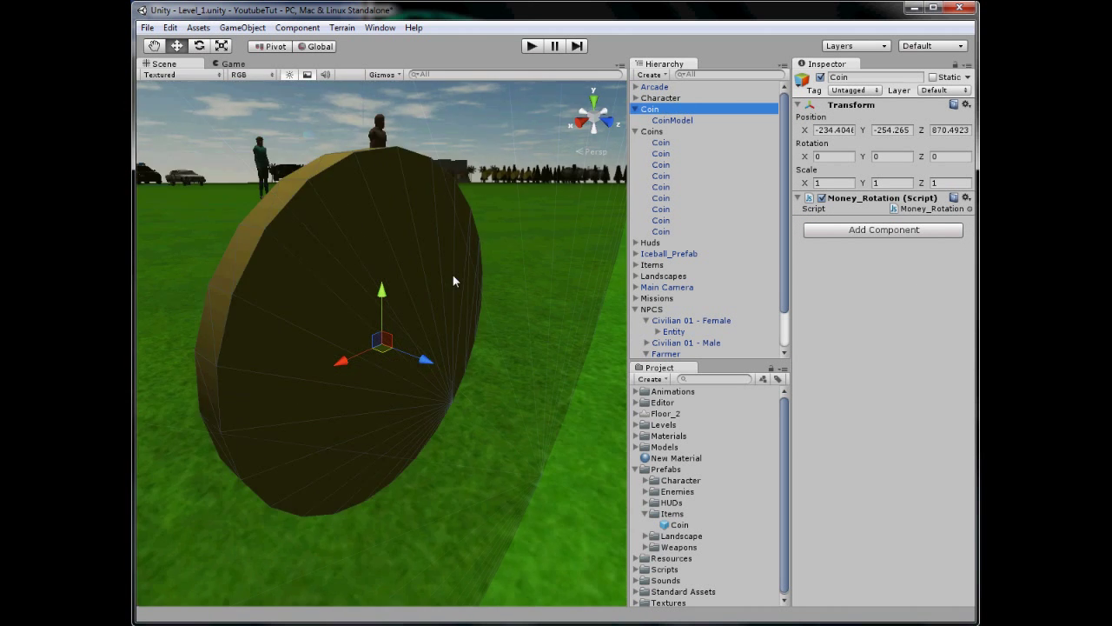
{"action": "left_click", "coordinate": [296, 27]}
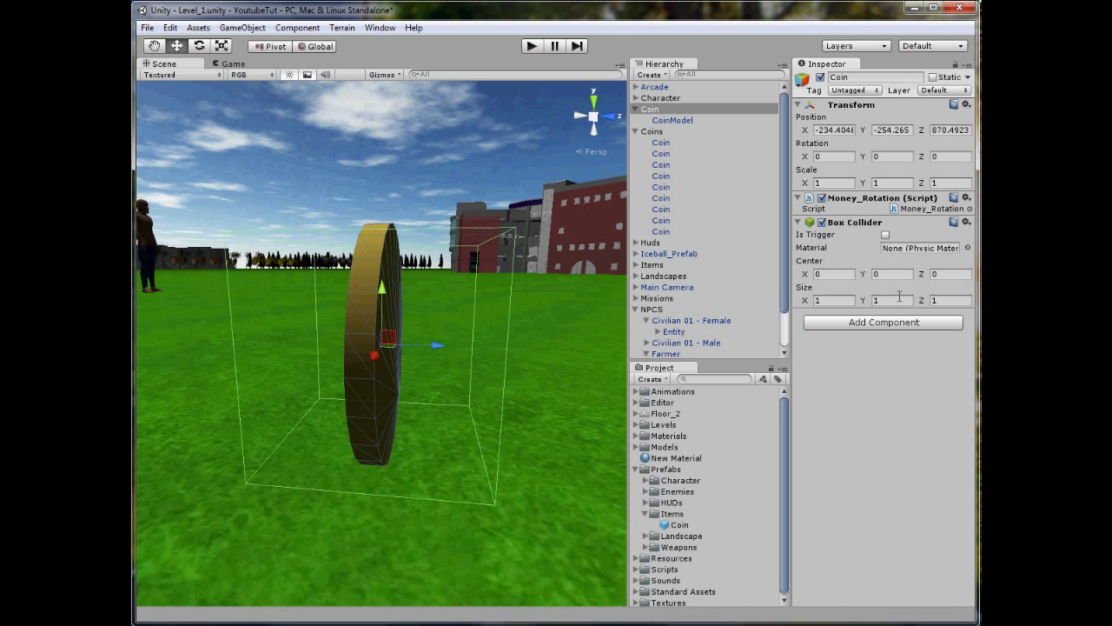
{"action": "type", "text": "0.34"}
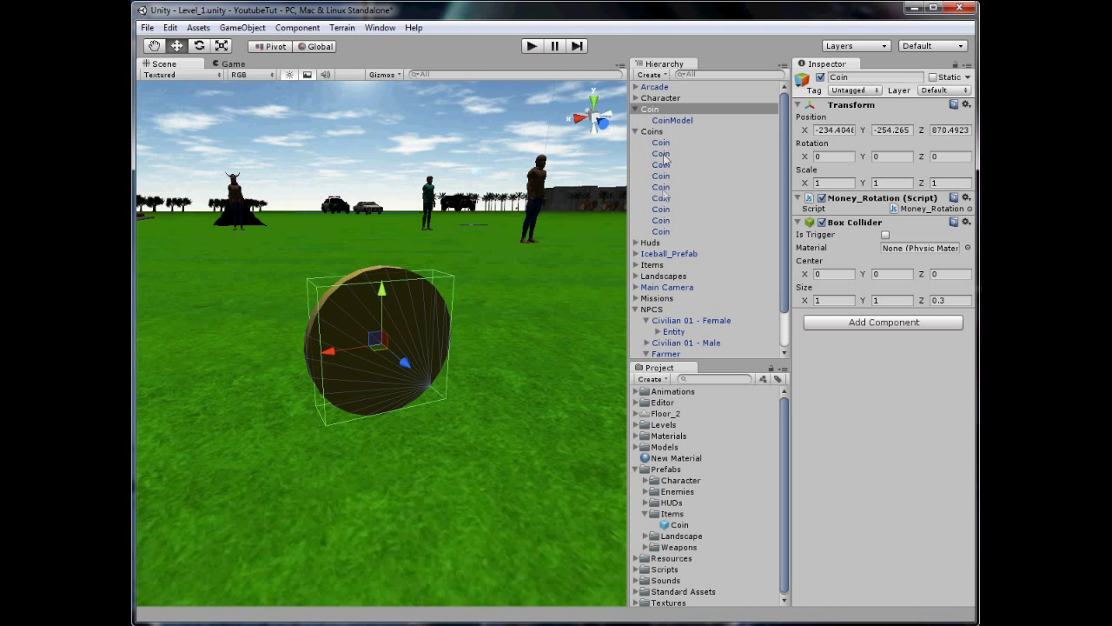
{"action": "mouse_move", "coordinate": [668, 236]}
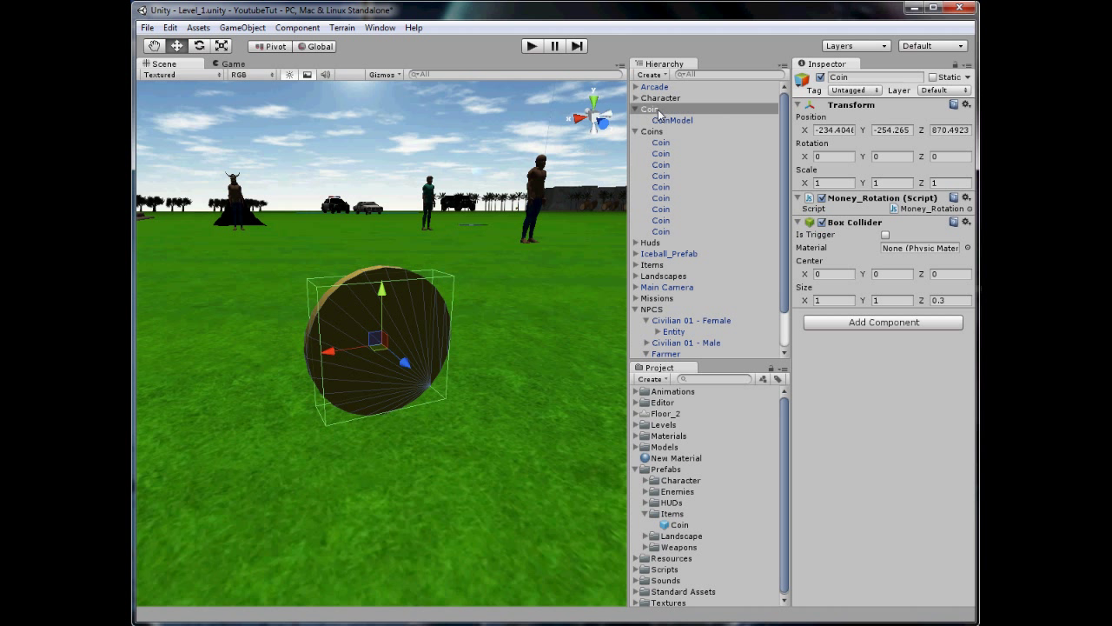
{"action": "left_click", "coordinate": [679, 524]}
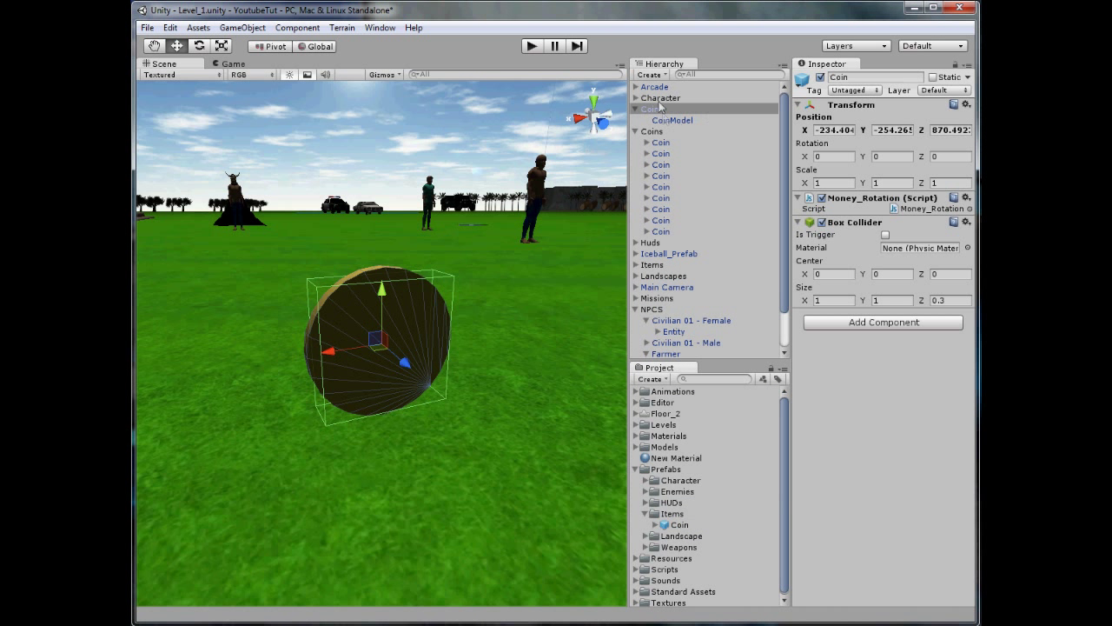
Add a Money tag in the Tag Manager and assign it to the Coin object
{"action": "left_click", "coordinate": [855, 90]}
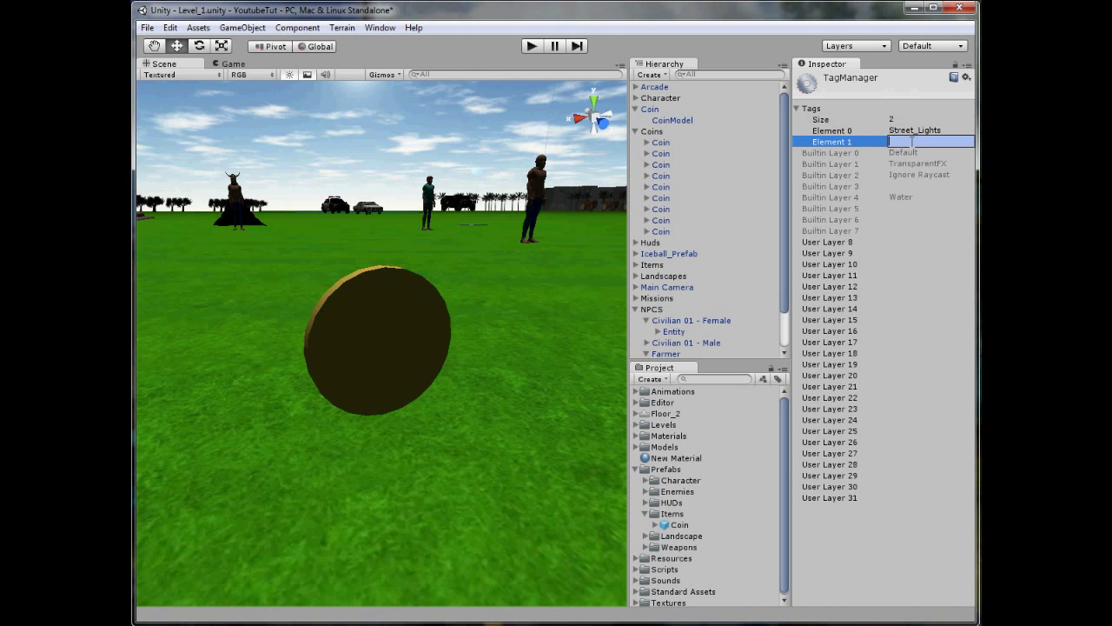
{"action": "type", "text": "Money"}
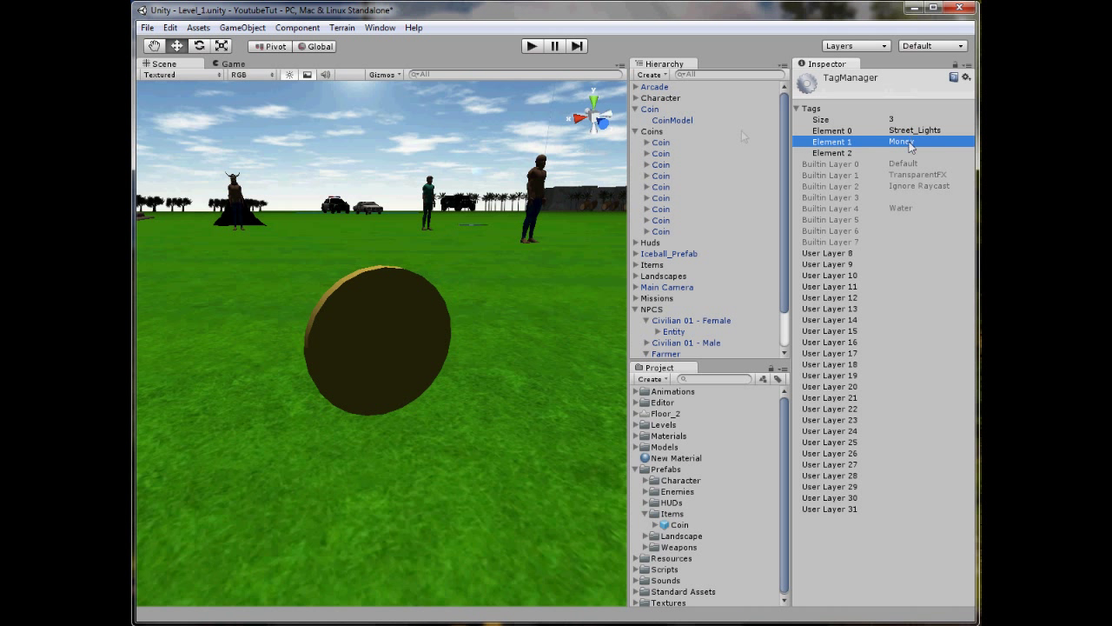
{"action": "left_click", "coordinate": [660, 109]}
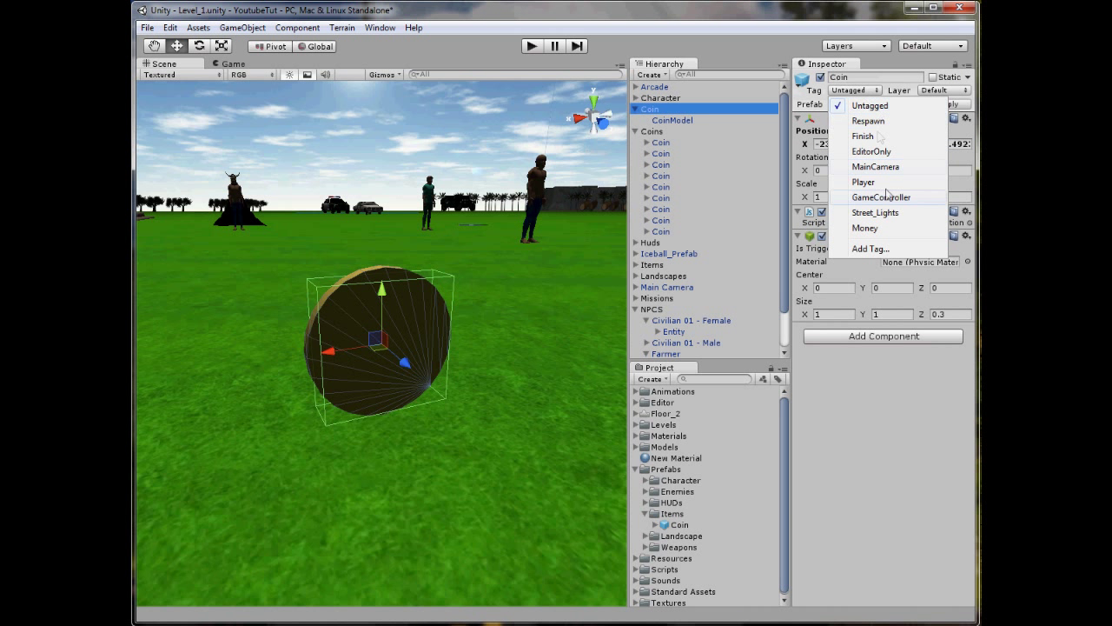
{"action": "left_click", "coordinate": [865, 228]}
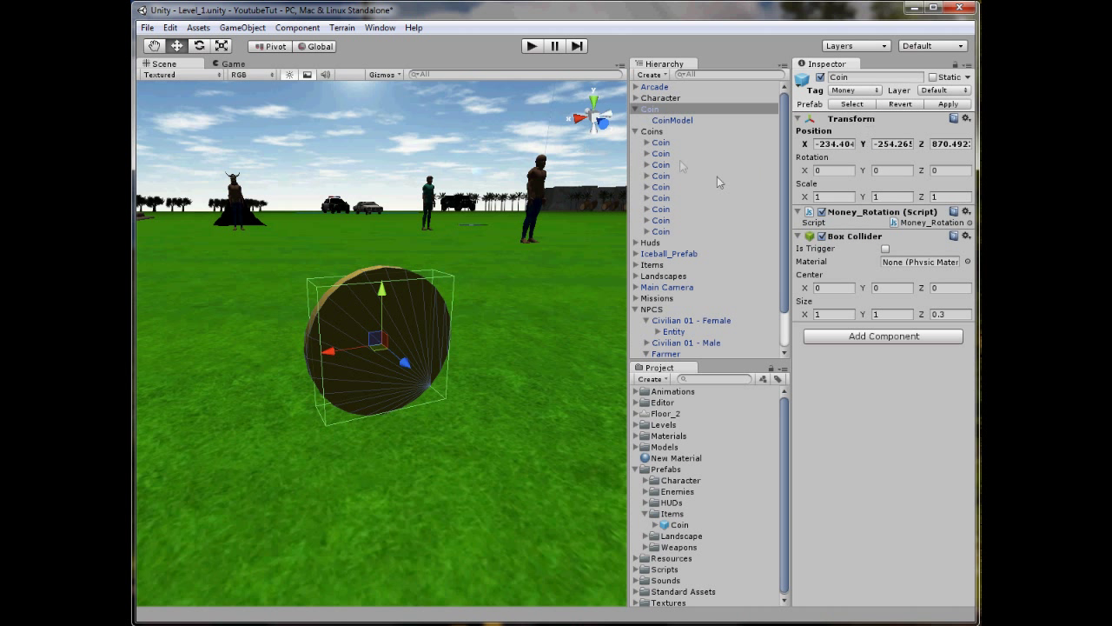
{"action": "left_click", "coordinate": [660, 108]}
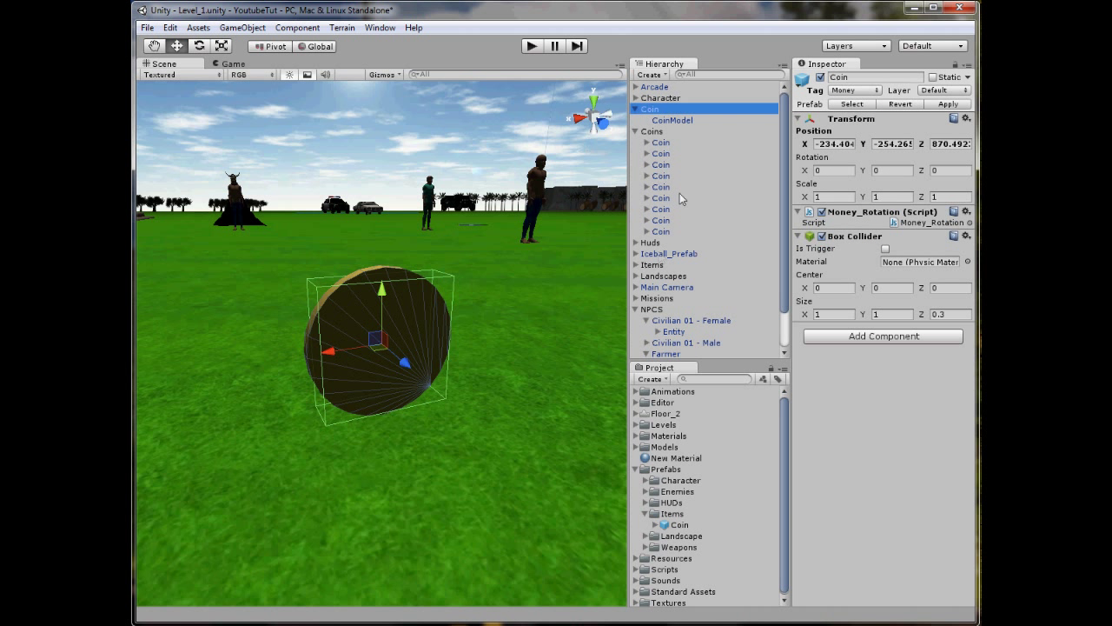
{"action": "left_click", "coordinate": [661, 153]}
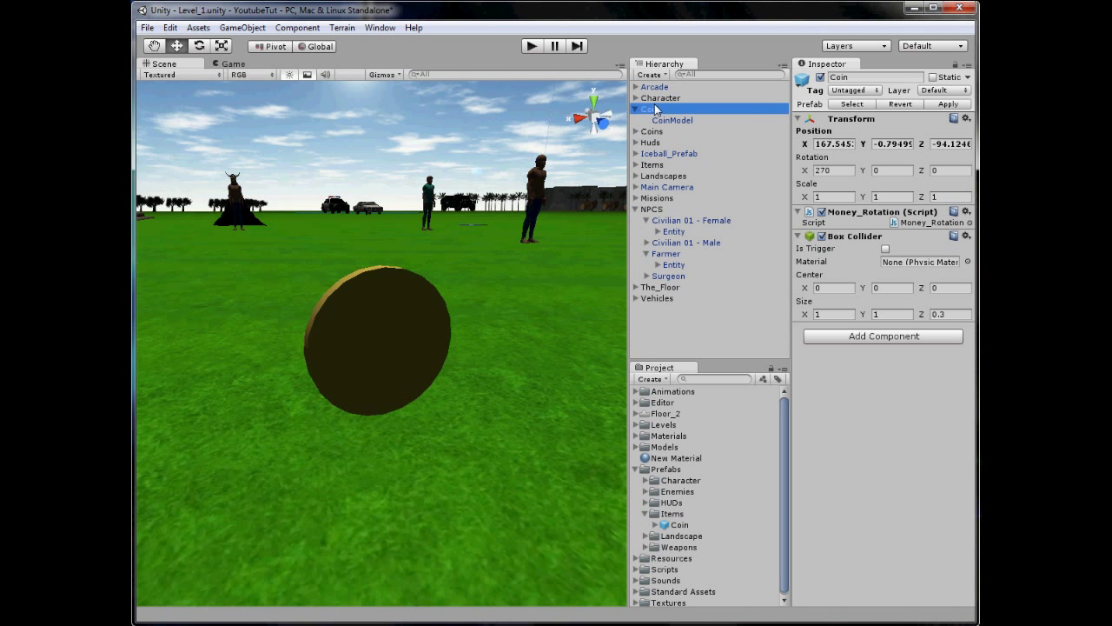
{"action": "left_click", "coordinate": [652, 109]}
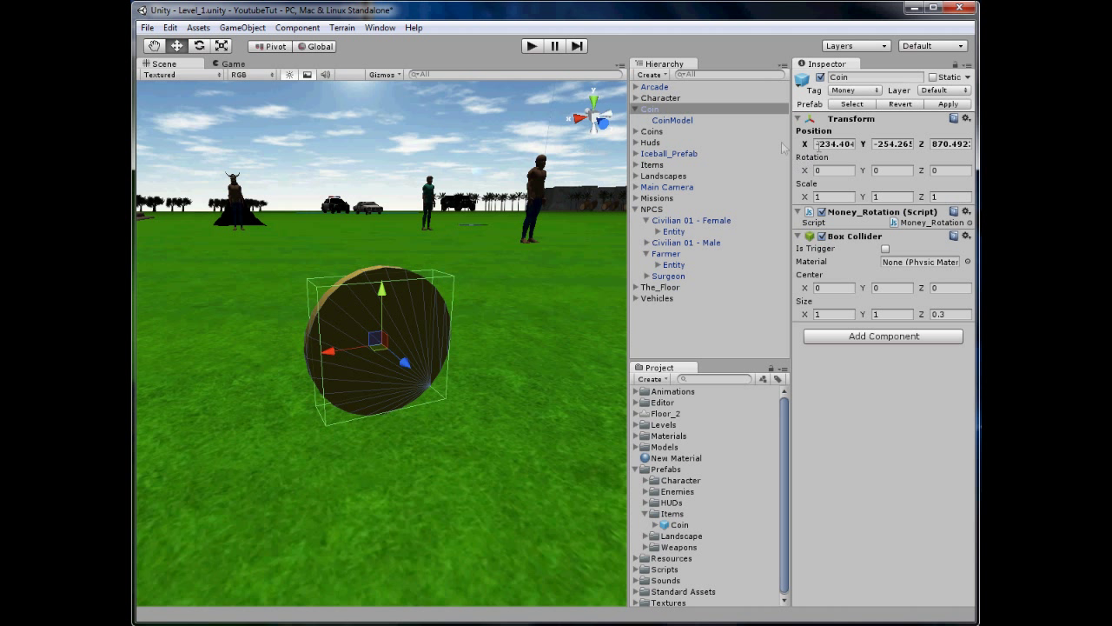
Change Collection.js's first if statement to compare col.gameObject.tag ==
{"action": "left_click", "coordinate": [661, 97]}
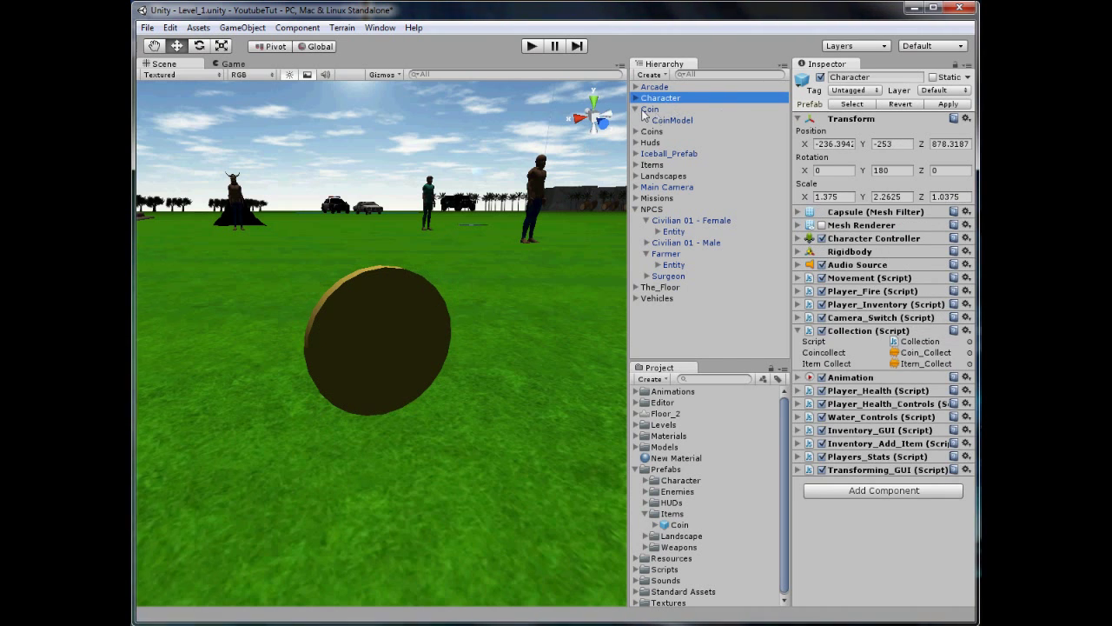
{"action": "left_click", "coordinate": [650, 109]}
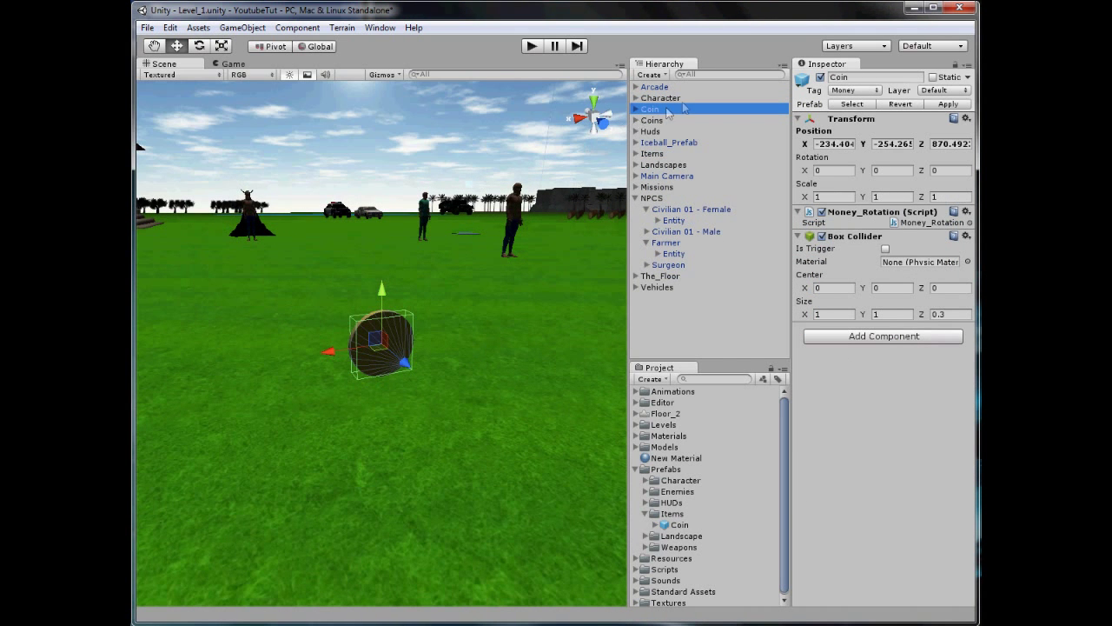
{"action": "left_click", "coordinate": [661, 98]}
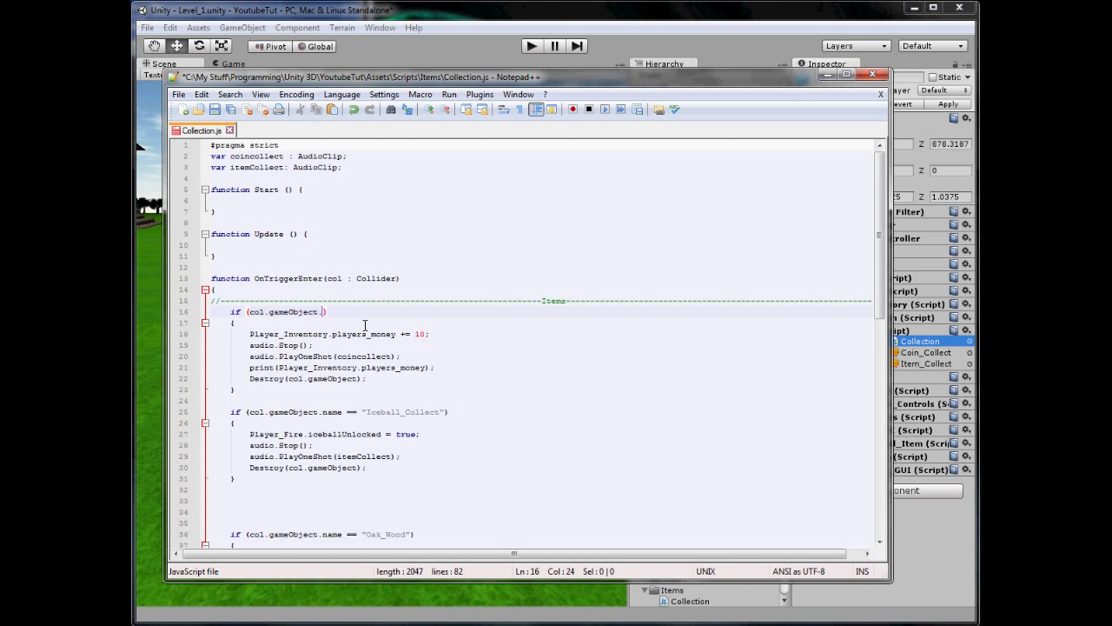
{"action": "type", "text": "tag =="}
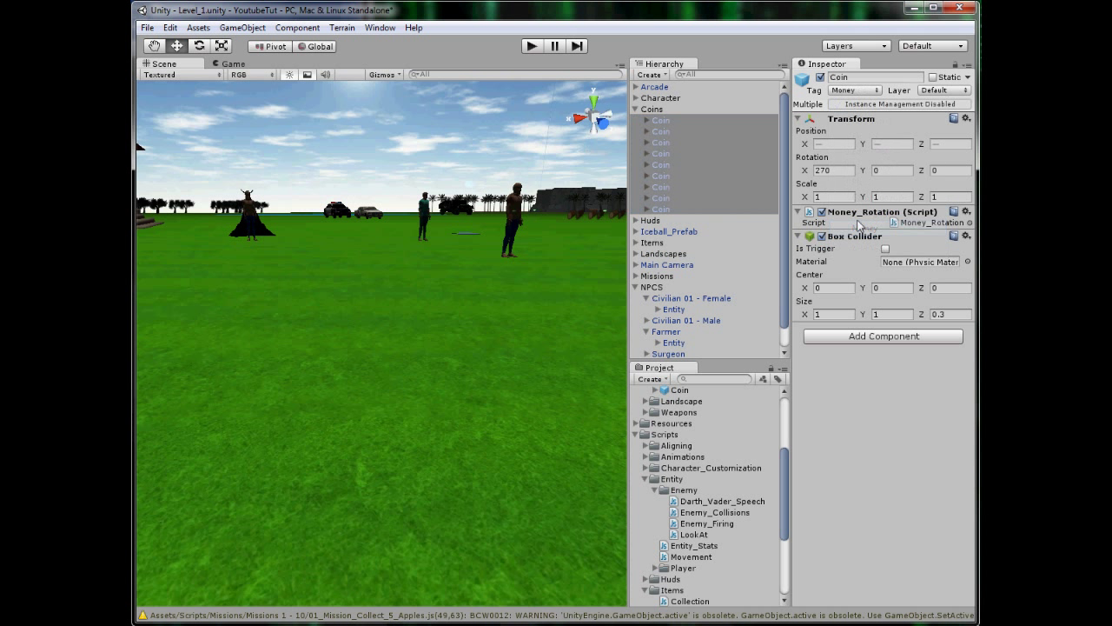
Collapse the Coins group and select the female civilian's Entity object
{"action": "left_click", "coordinate": [680, 391]}
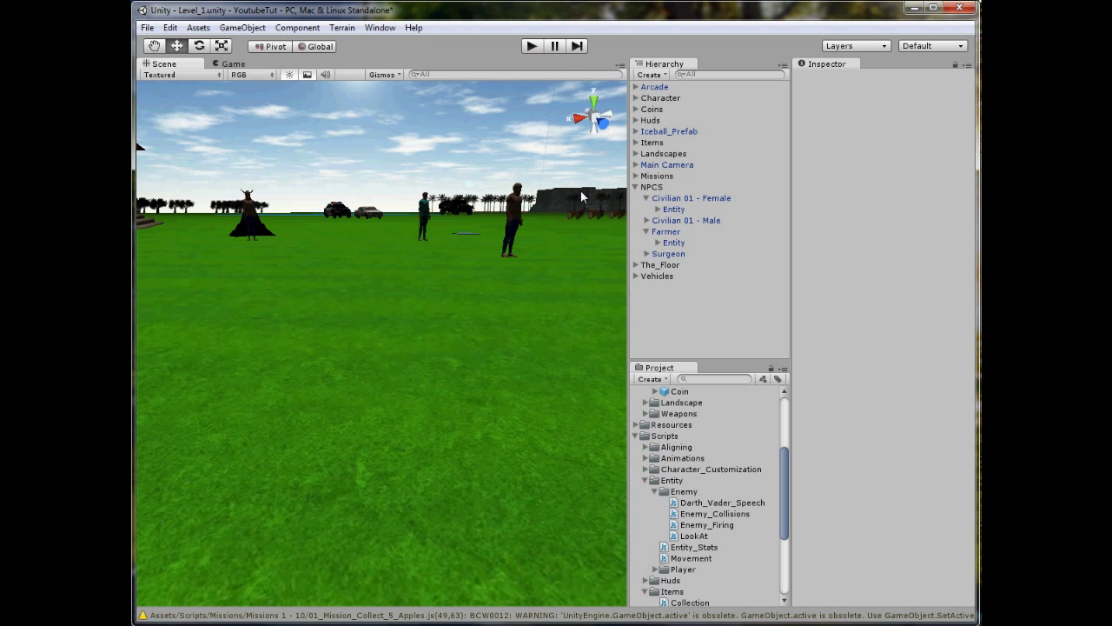
{"action": "left_click", "coordinate": [673, 208]}
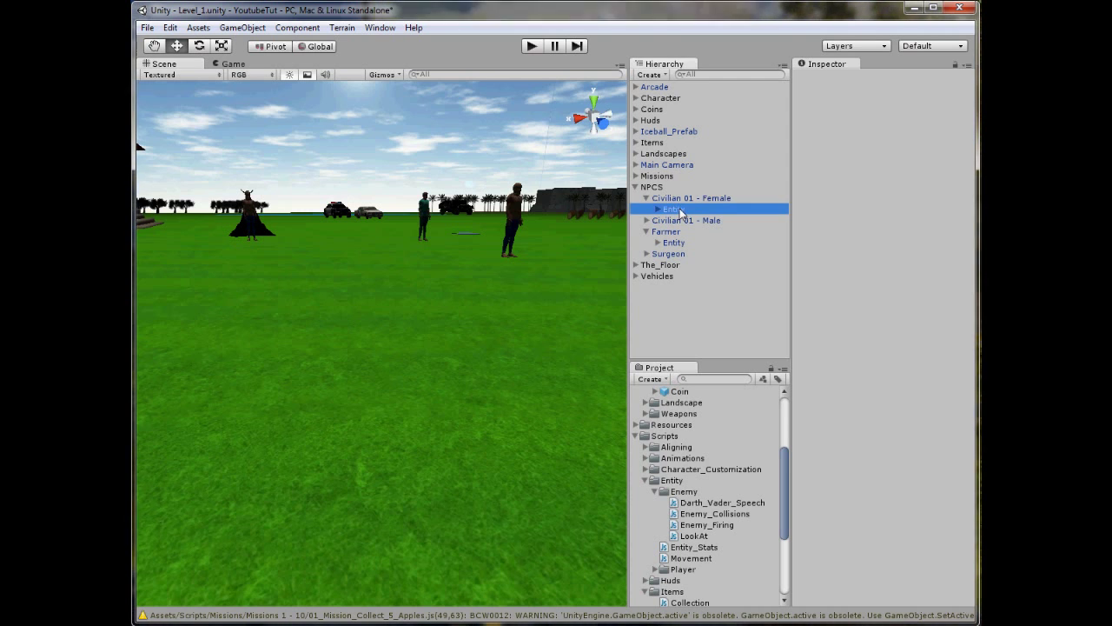
Open Enemy_Collisions.js and add a blank line after the switch block
{"action": "double_click", "coordinate": [714, 513]}
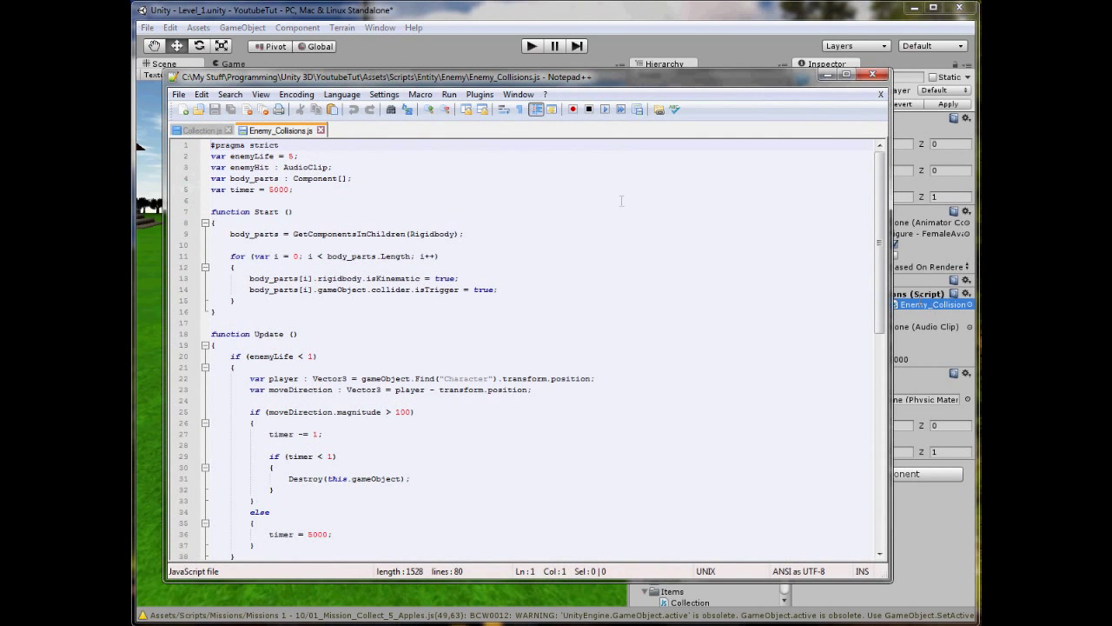
{"action": "scroll", "scroll_direction": "down", "scroll_amount": 3}
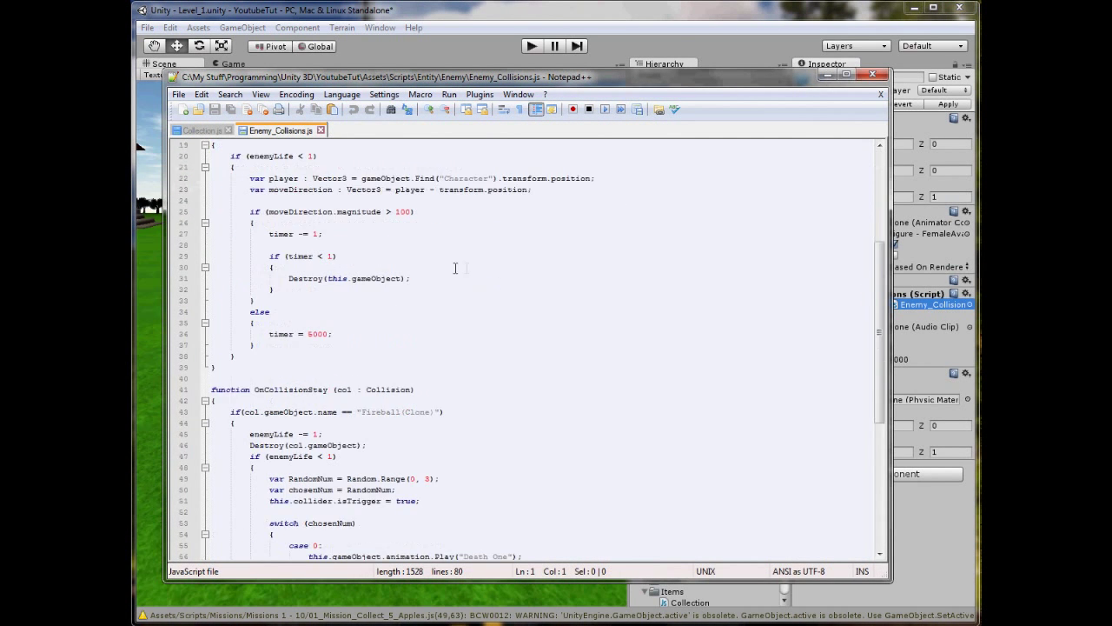
{"action": "scroll", "scroll_direction": "down", "scroll_amount": 3}
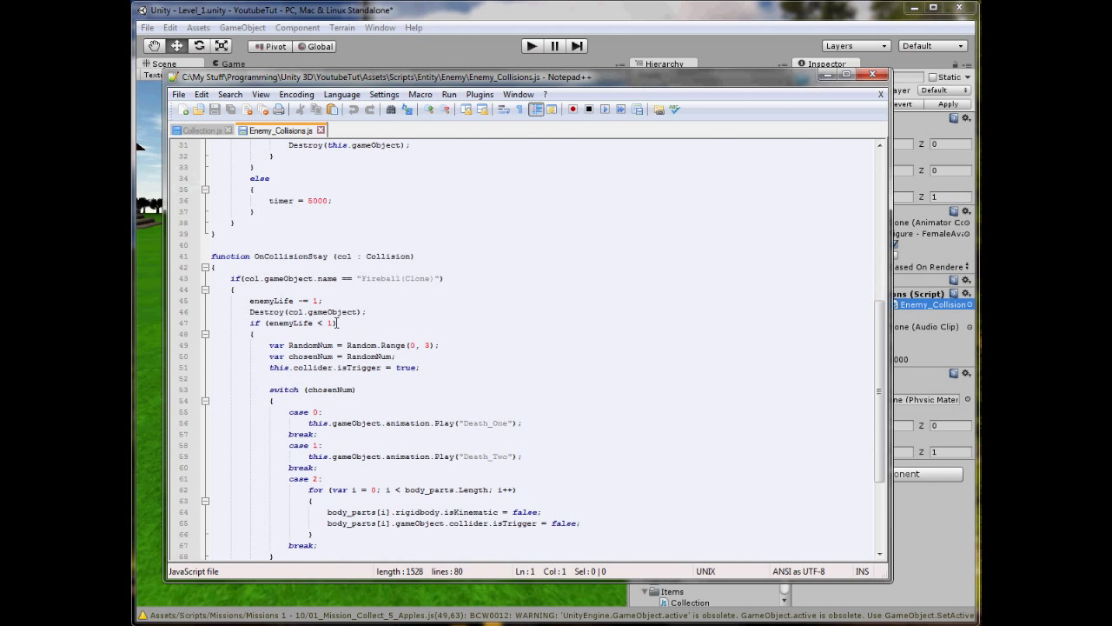
{"action": "scroll", "scroll_direction": "down", "scroll_amount": 3}
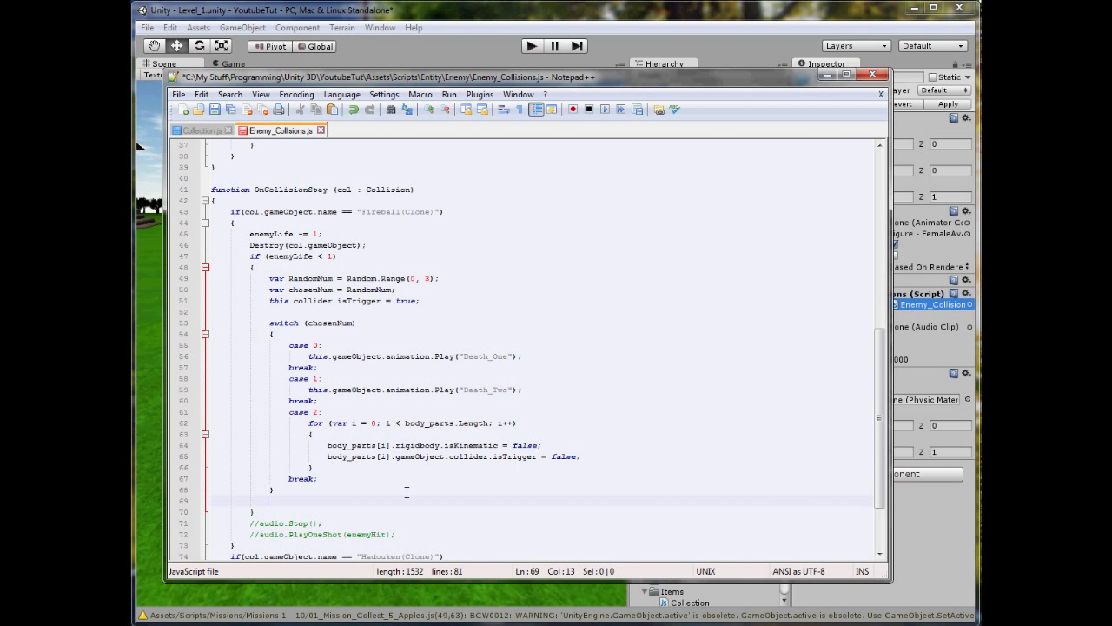
{"action": "key", "text": "Enter"}
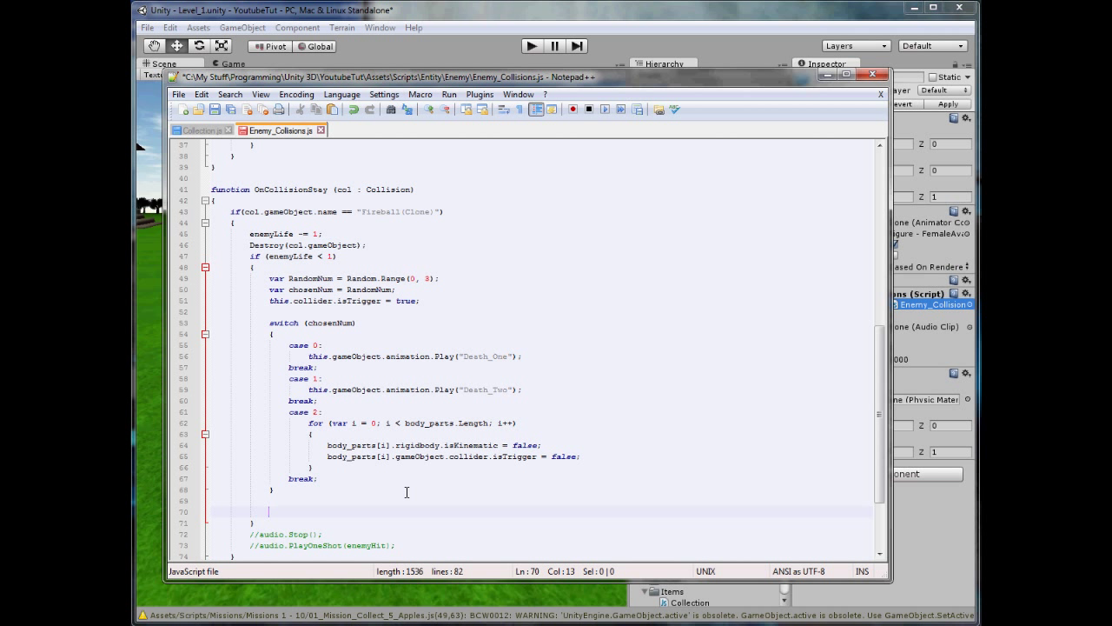
Write the Instantiate coin line at transform.position and declare coinObject : GameObject
{"action": "type", "text": "var spawn"}
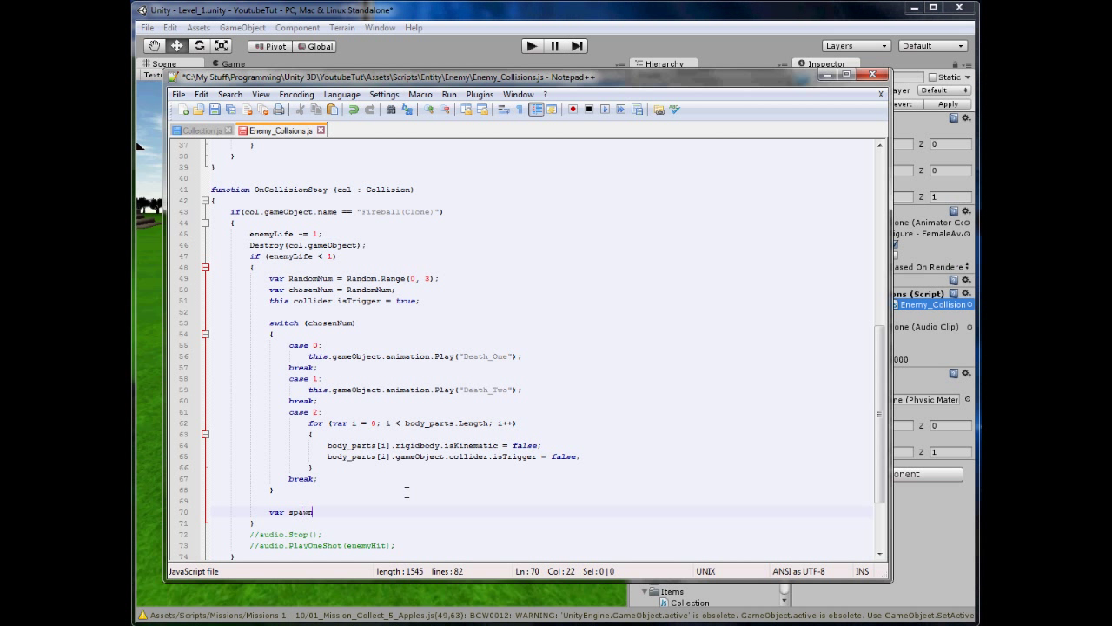
{"action": "type", "text": "Coin = i"}
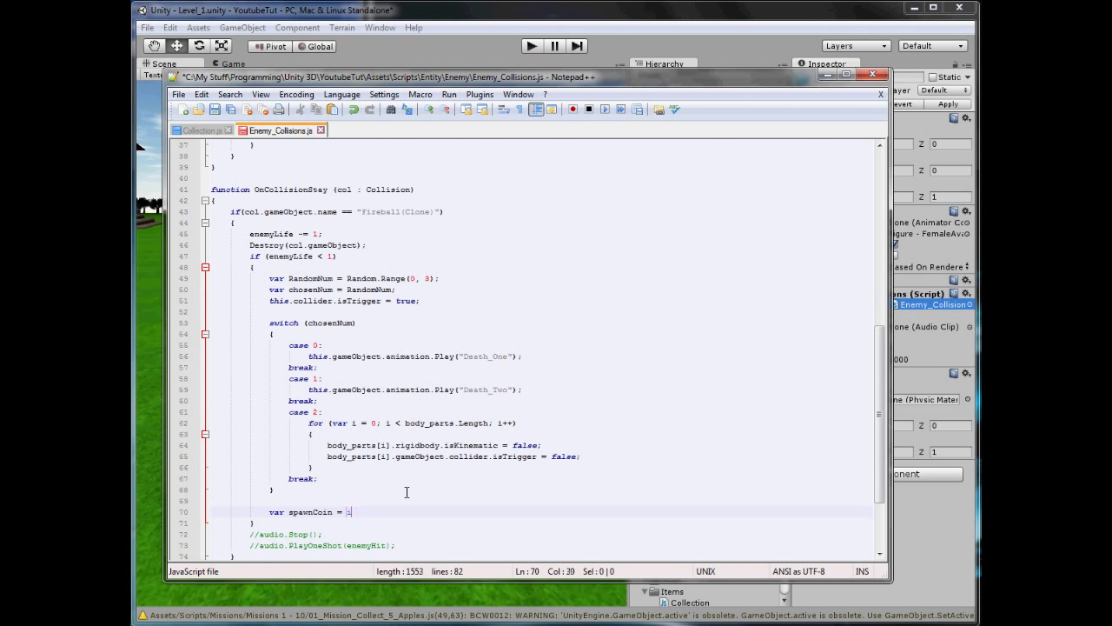
{"action": "type", "text": "Instantiate"}
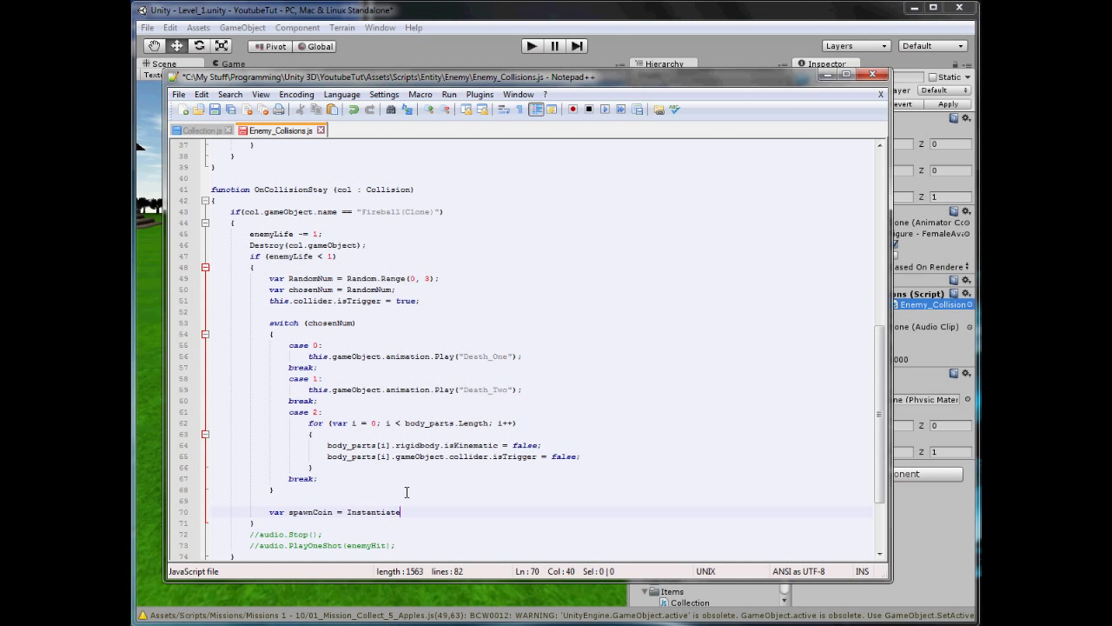
{"action": "type", "text": "\" \""}
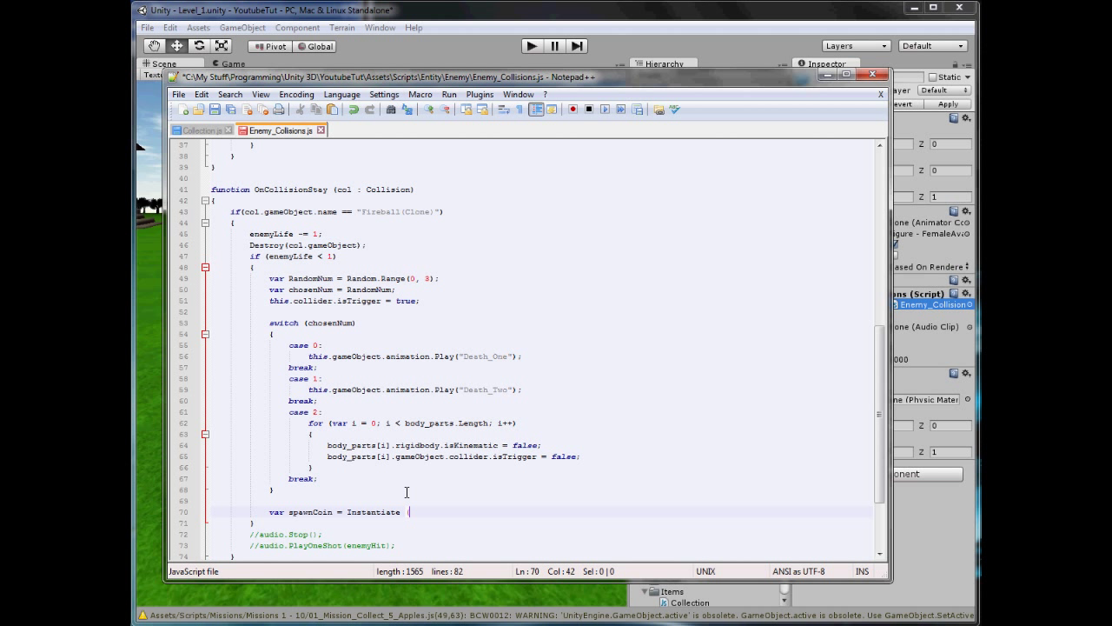
{"action": "type", "text": "(coinModel"}
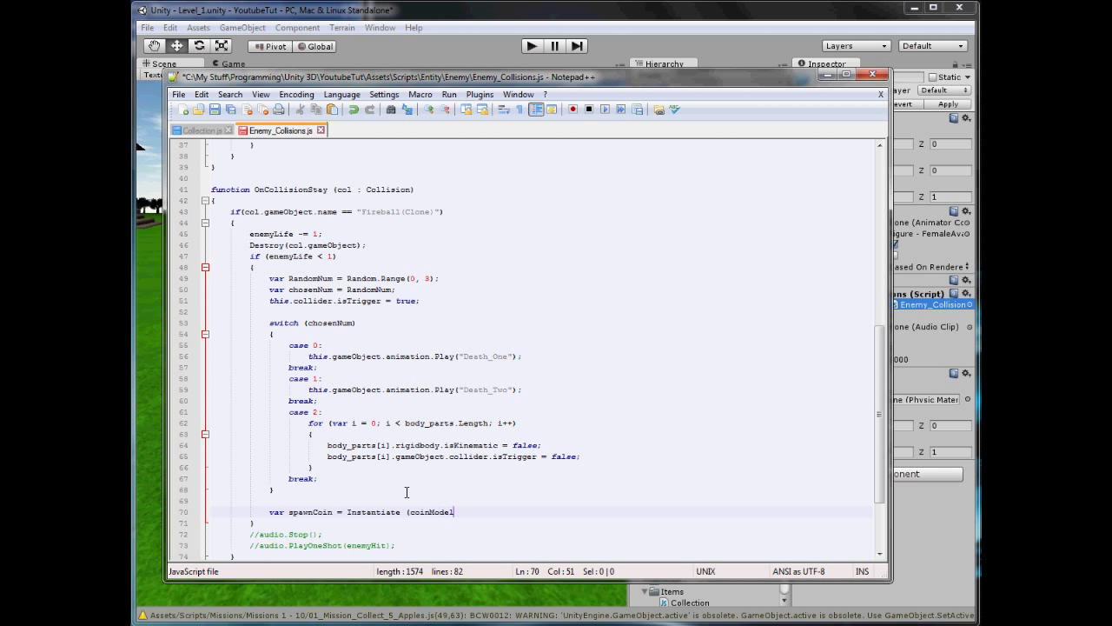
{"action": "type", "text": "Object,"}
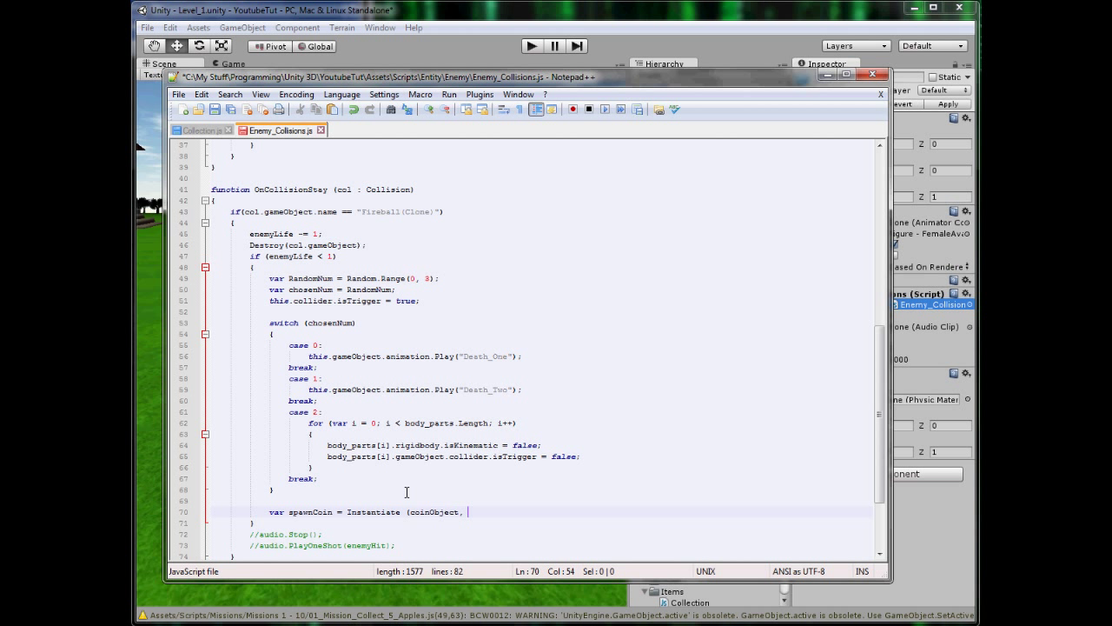
{"action": "type", "text": "transform.position,"}
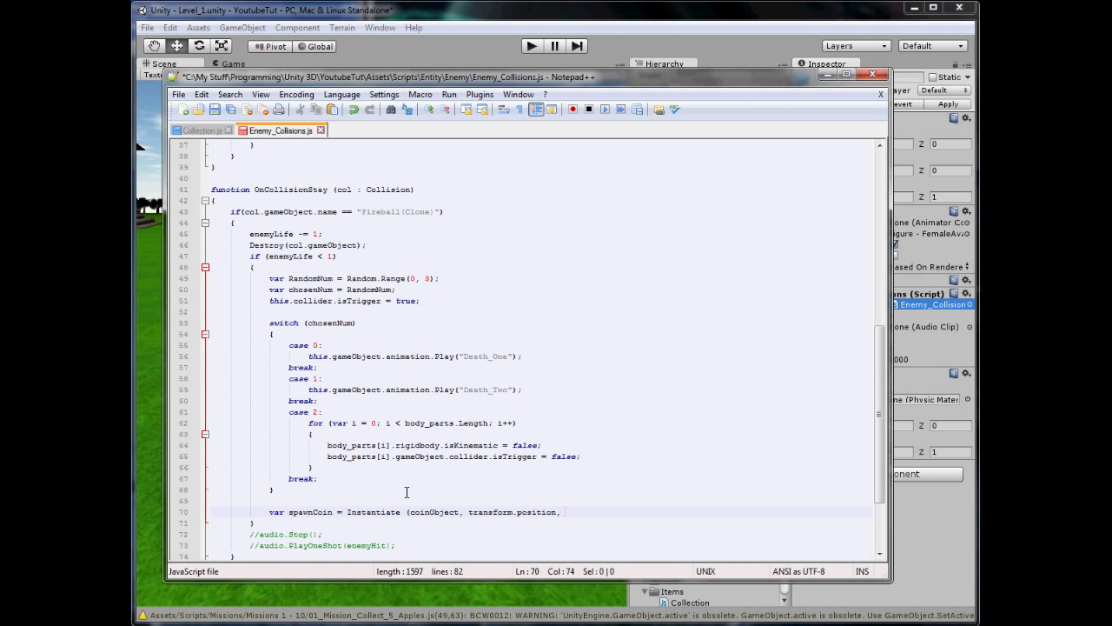
{"action": "type", "text": "Quaternion."}
{"action": "type", "text": "var coinObject"}
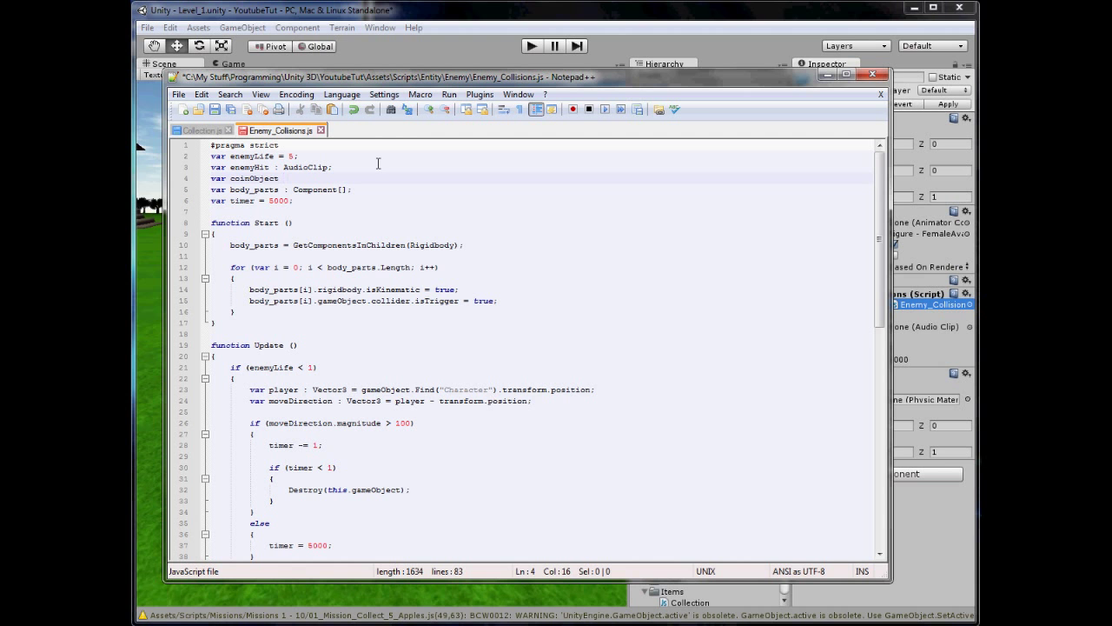
{"action": "type", "text": ": GameObject;"}
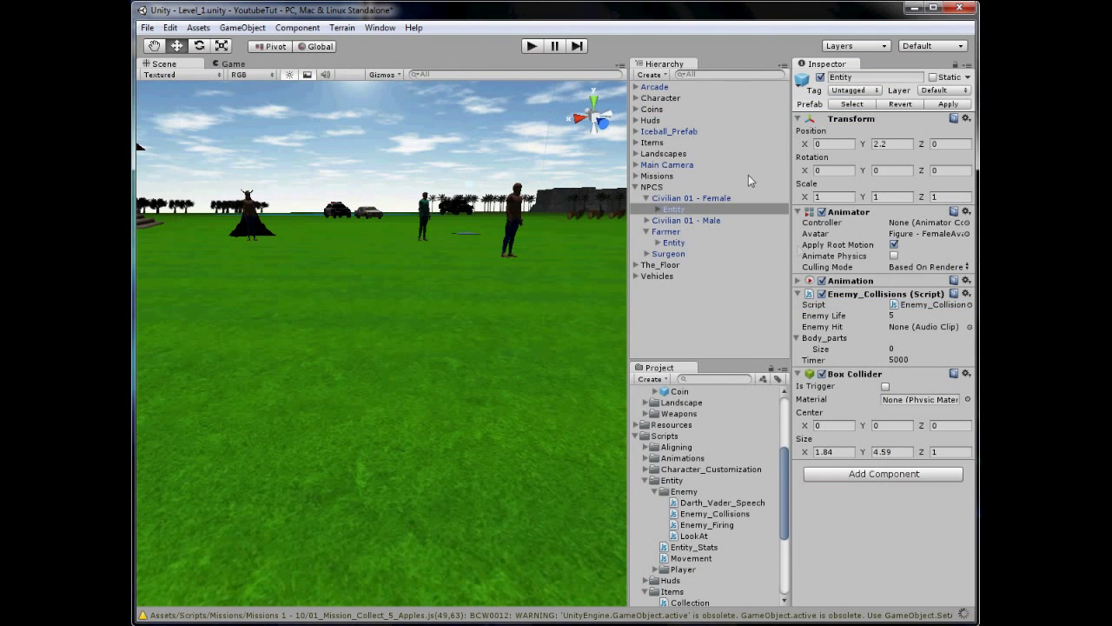
{"action": "mouse_move", "coordinate": [704, 64]}
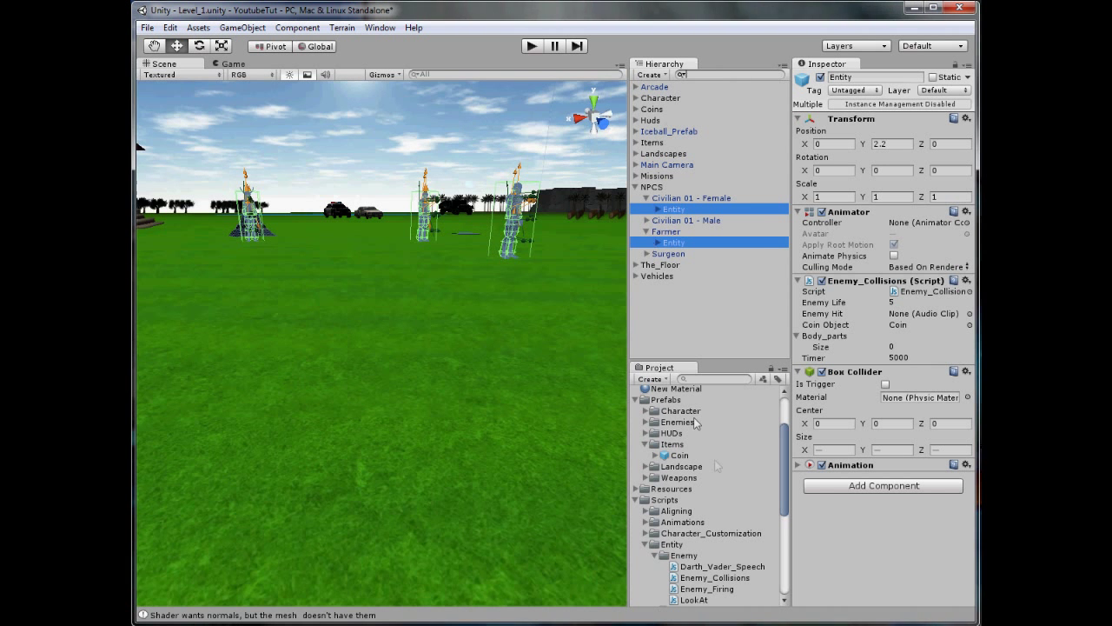
Assign the Items Coin prefab to the NPC - Female prefab Entity's Coin Object field
{"action": "left_click", "coordinate": [647, 421]}
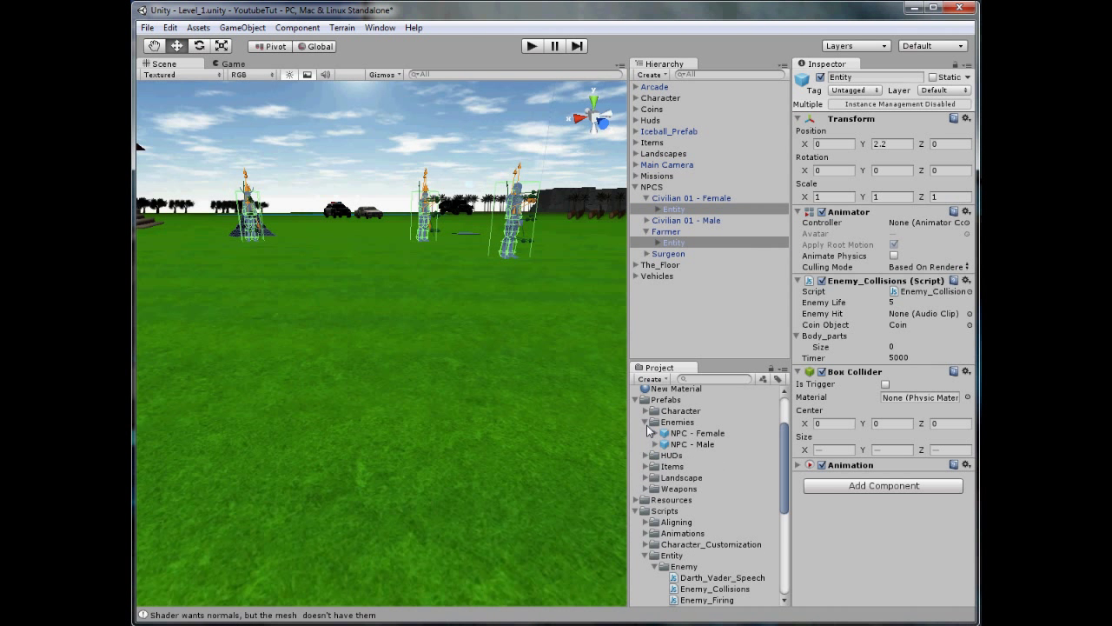
{"action": "left_click", "coordinate": [697, 432]}
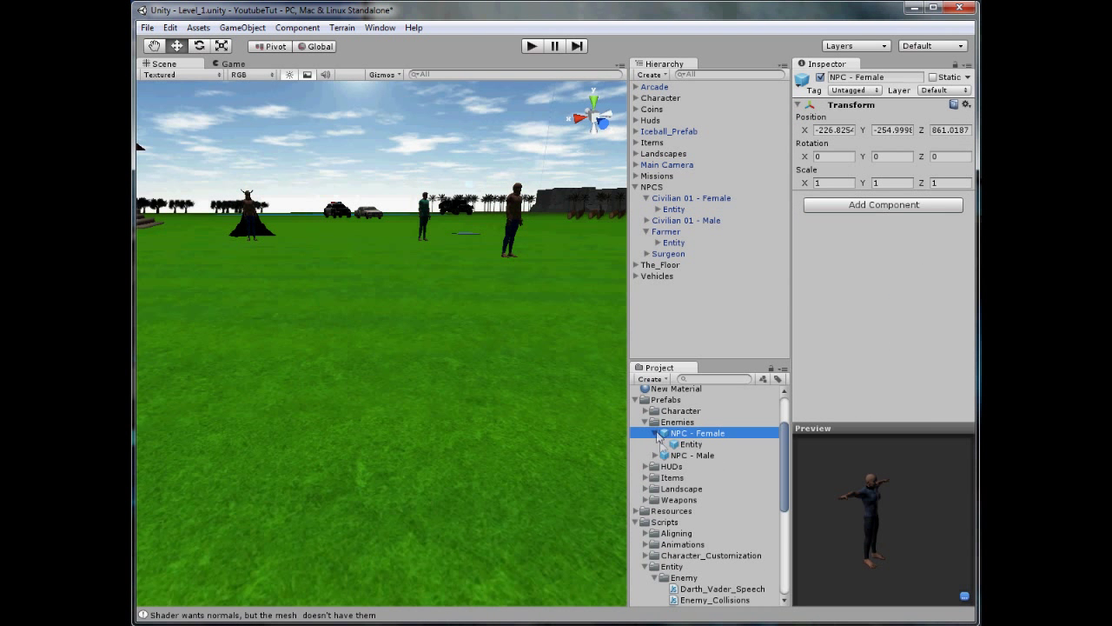
{"action": "left_click", "coordinate": [690, 444]}
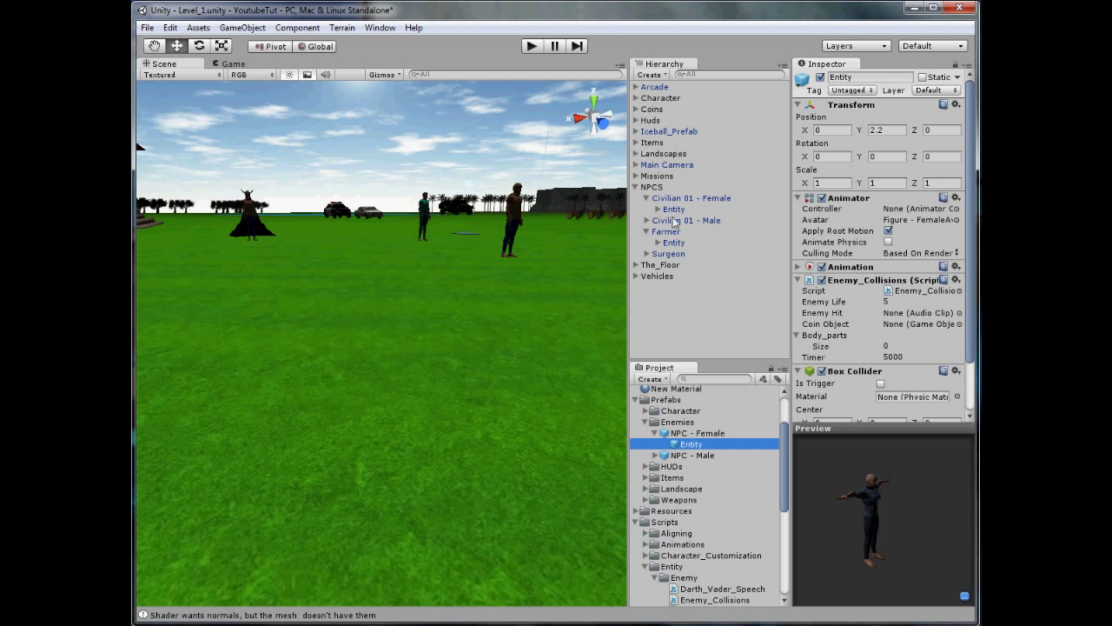
{"action": "scroll", "scroll_direction": "down", "scroll_amount": 3}
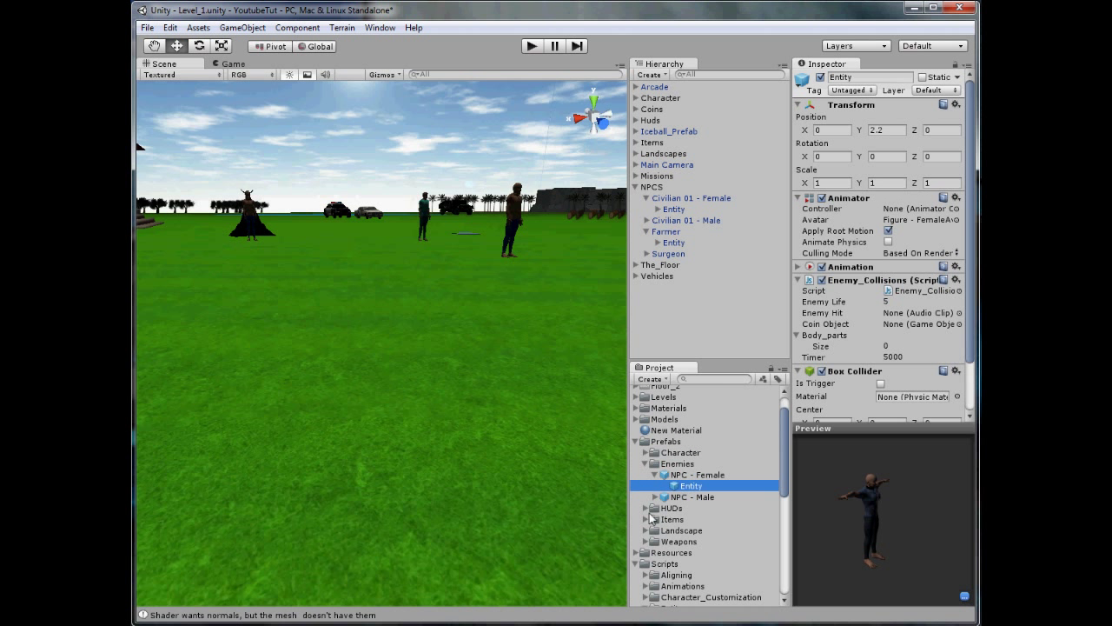
{"action": "left_click", "coordinate": [921, 323]}
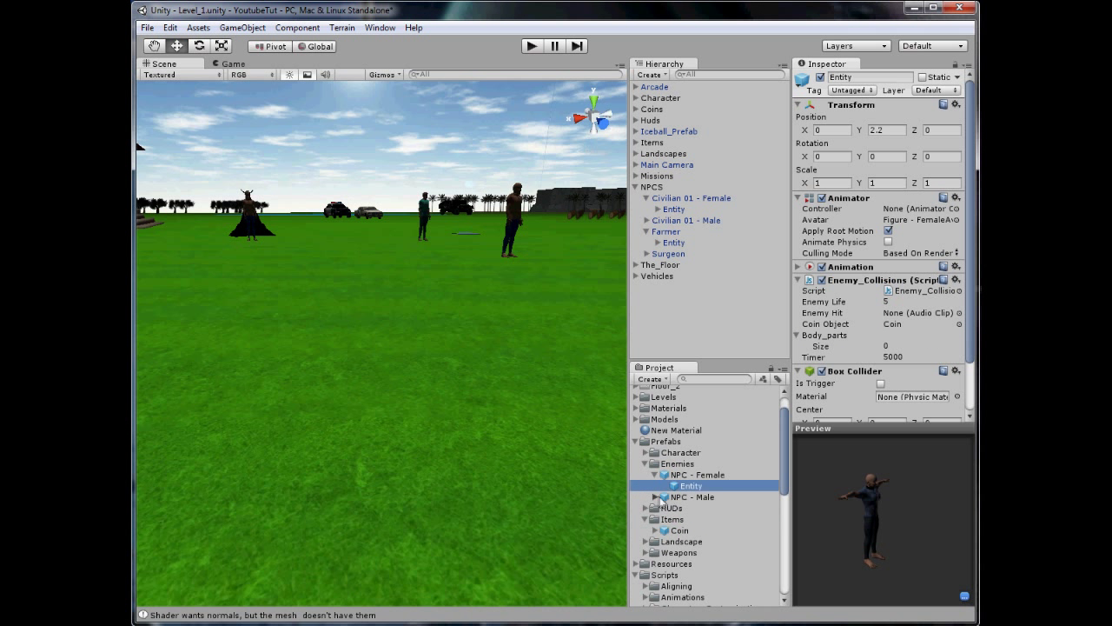
{"action": "left_click", "coordinate": [690, 507]}
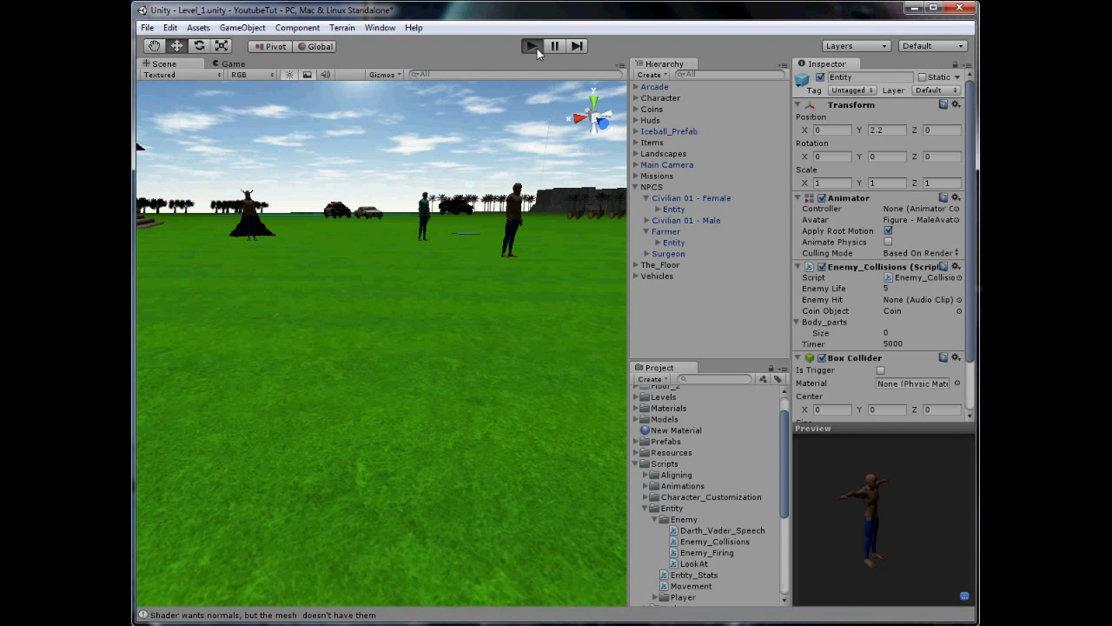
Play-test the coin drop, select the Coin prefab, and start another test run
{"action": "left_click", "coordinate": [531, 46]}
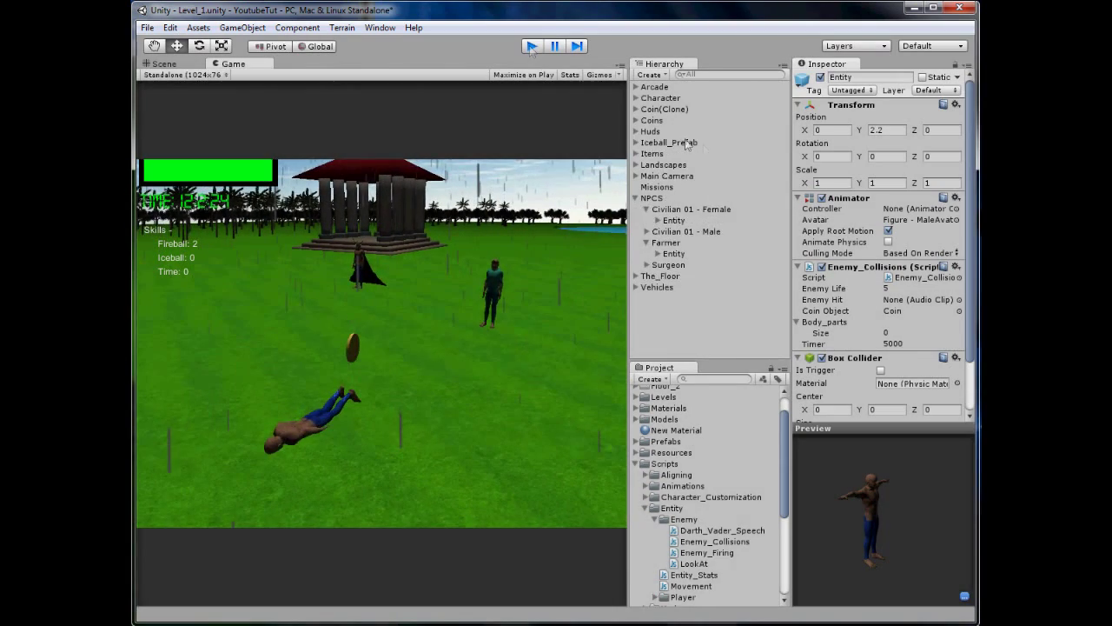
{"action": "left_click", "coordinate": [161, 64]}
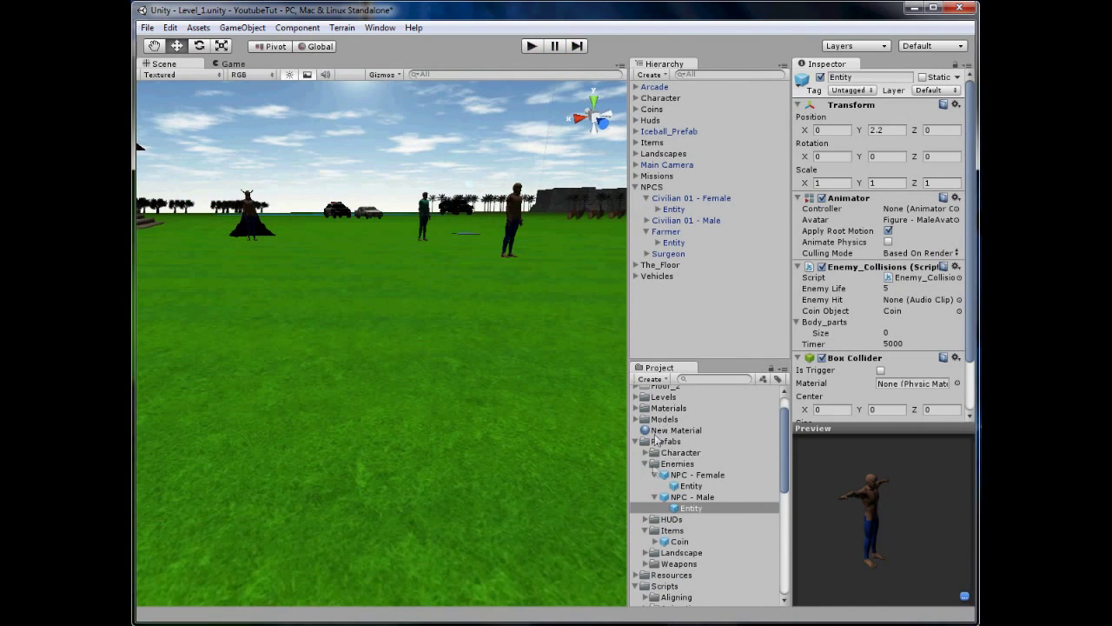
{"action": "left_click", "coordinate": [681, 540]}
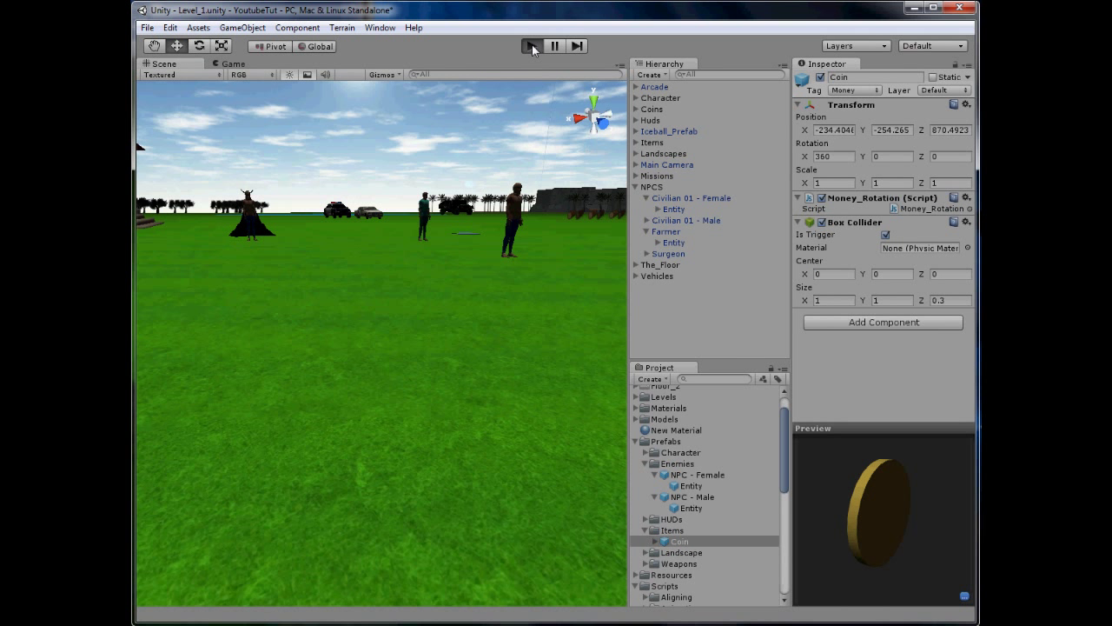
{"action": "left_click", "coordinate": [531, 46]}
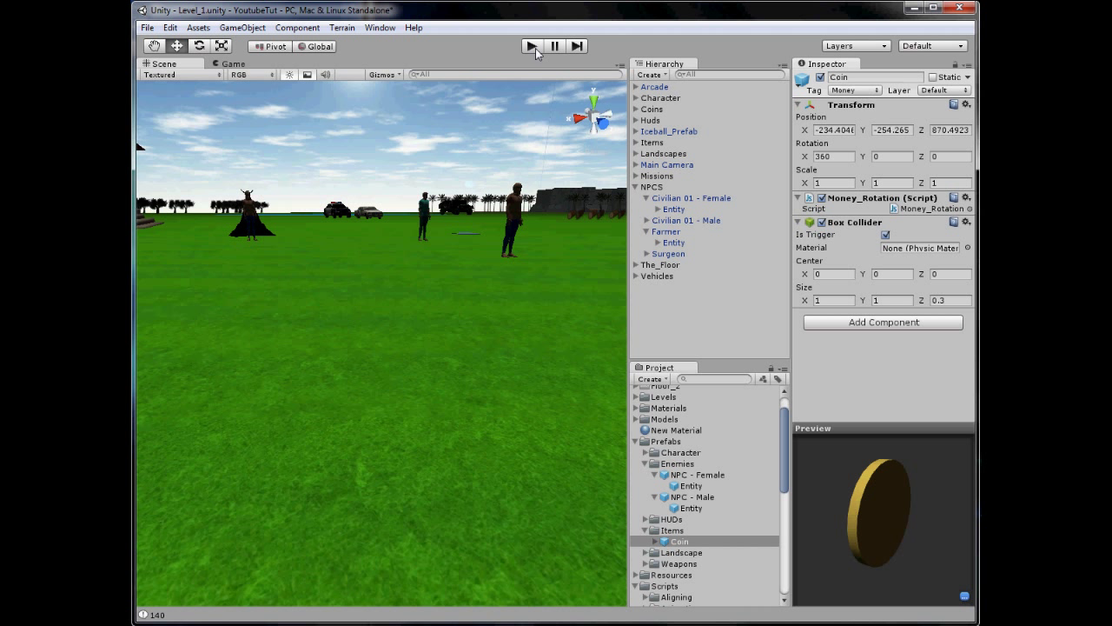
{"action": "mouse_move", "coordinate": [498, 150]}
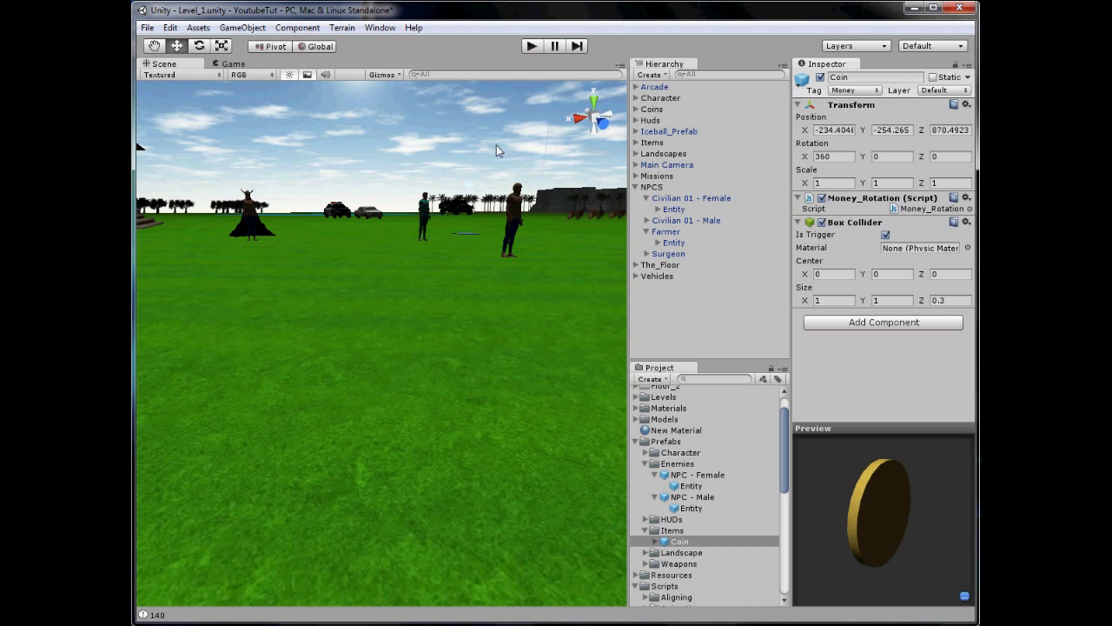
{"action": "mouse_move", "coordinate": [509, 146]}
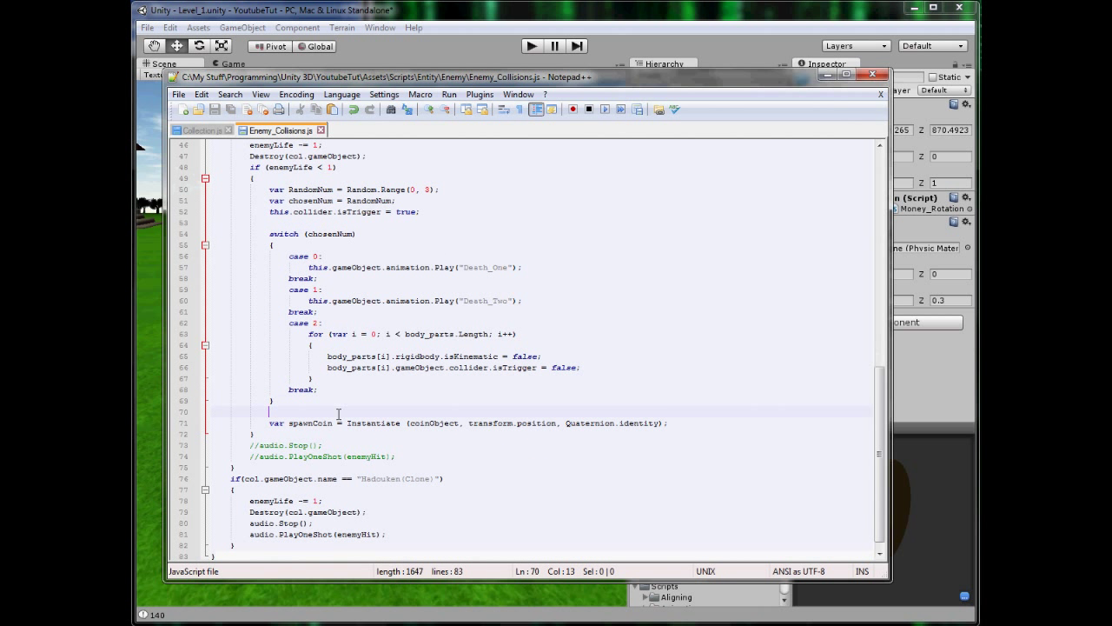
Add a random x offset variable and change the range's upper bound to 5
{"action": "type", "text": "var"}
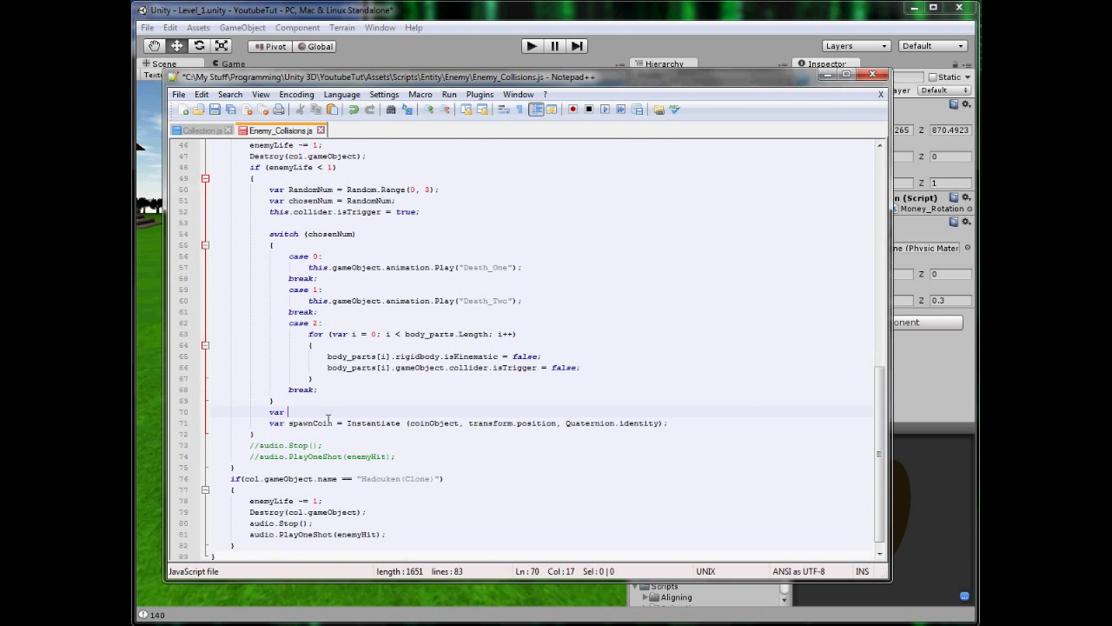
{"action": "type", "text": "xRandom = Random.Range(0, 3);"}
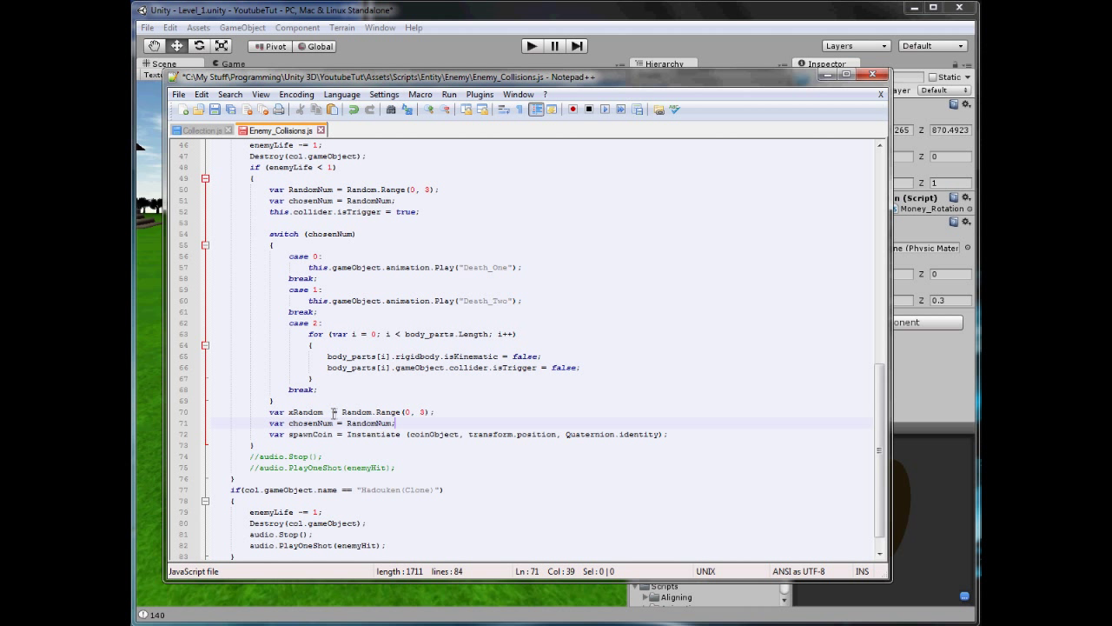
{"action": "key", "text": "Backspace"}
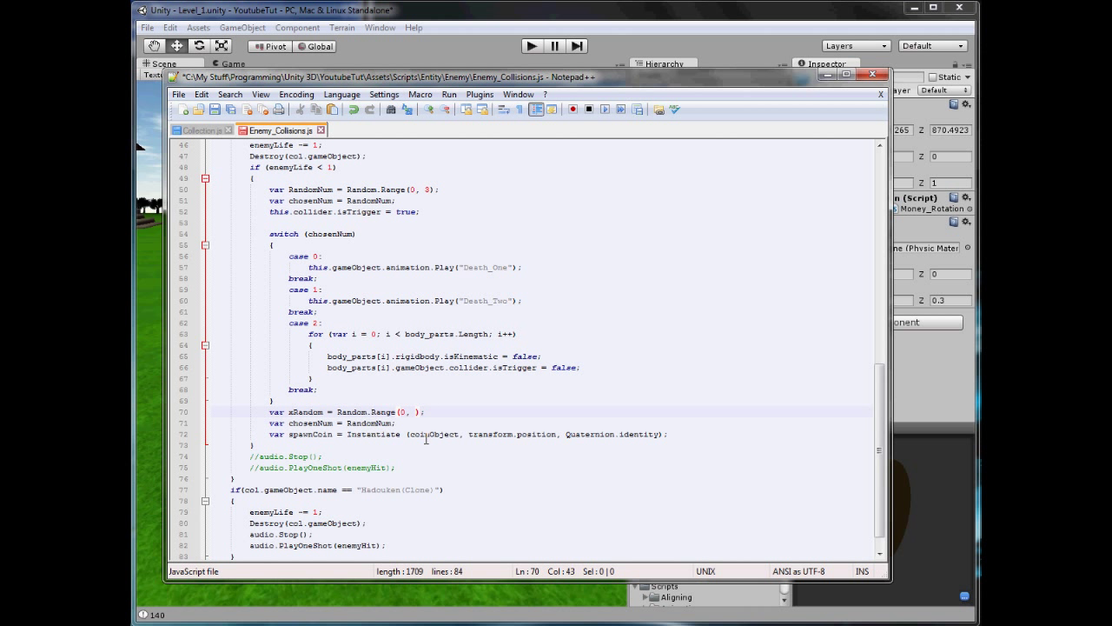
{"action": "type", "text": "5"}
{"action": "type", "text": "var chosenz = xRandom;"}
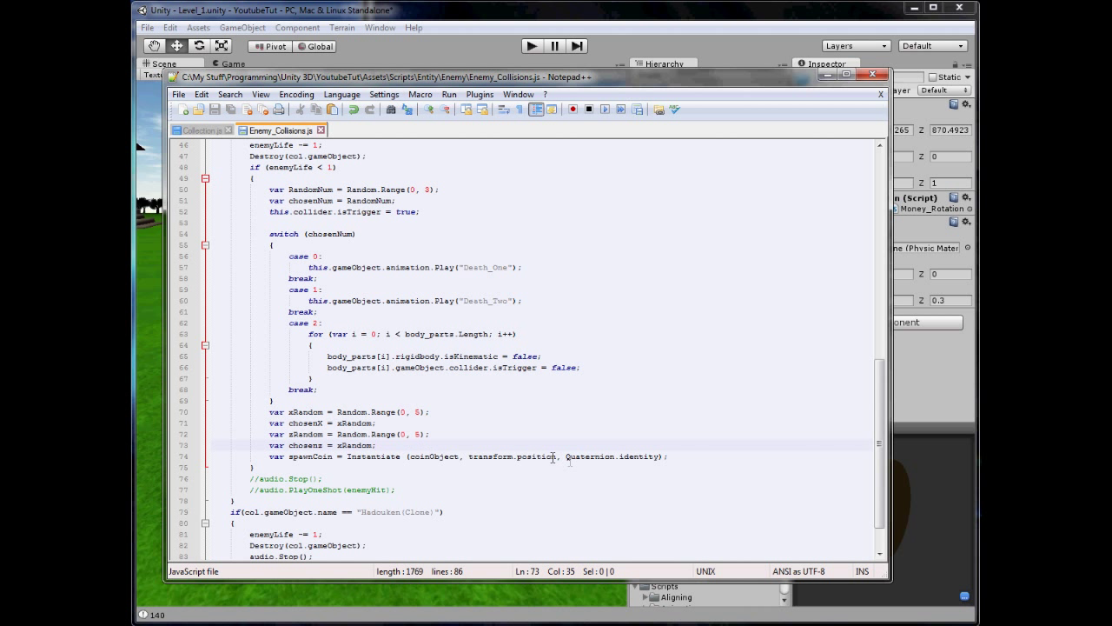
Replace the spawn position with coinPos = new Vector3(chosenX, transform.position.y, chosens)
{"action": "double_click", "coordinate": [508, 457]}
{"action": "type", "text": "var"}
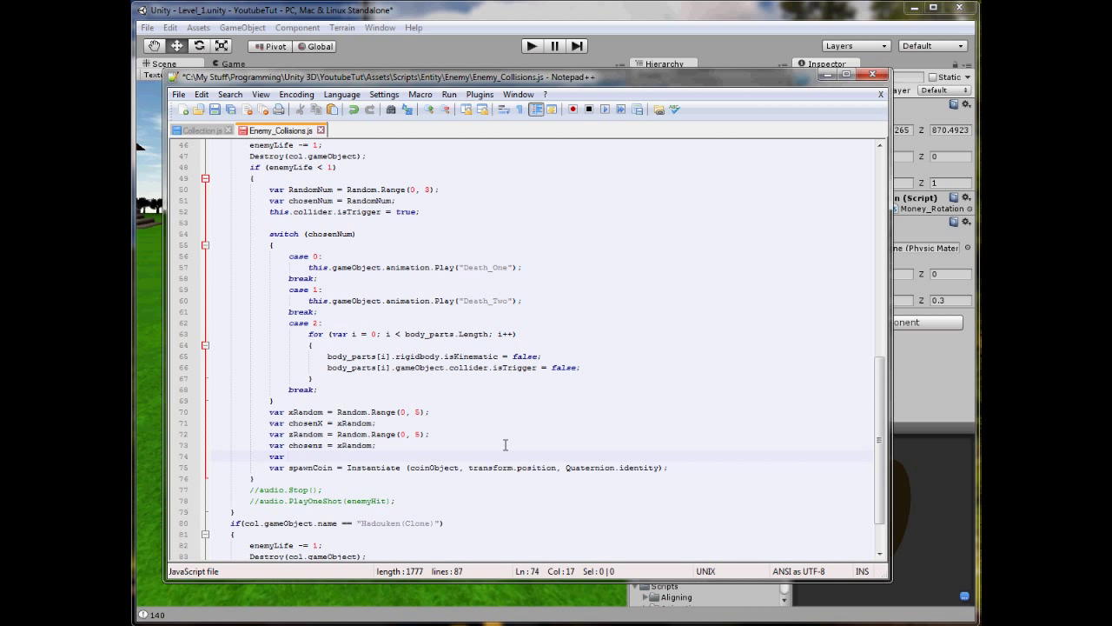
{"action": "type", "text": "coinPos : Vector3"}
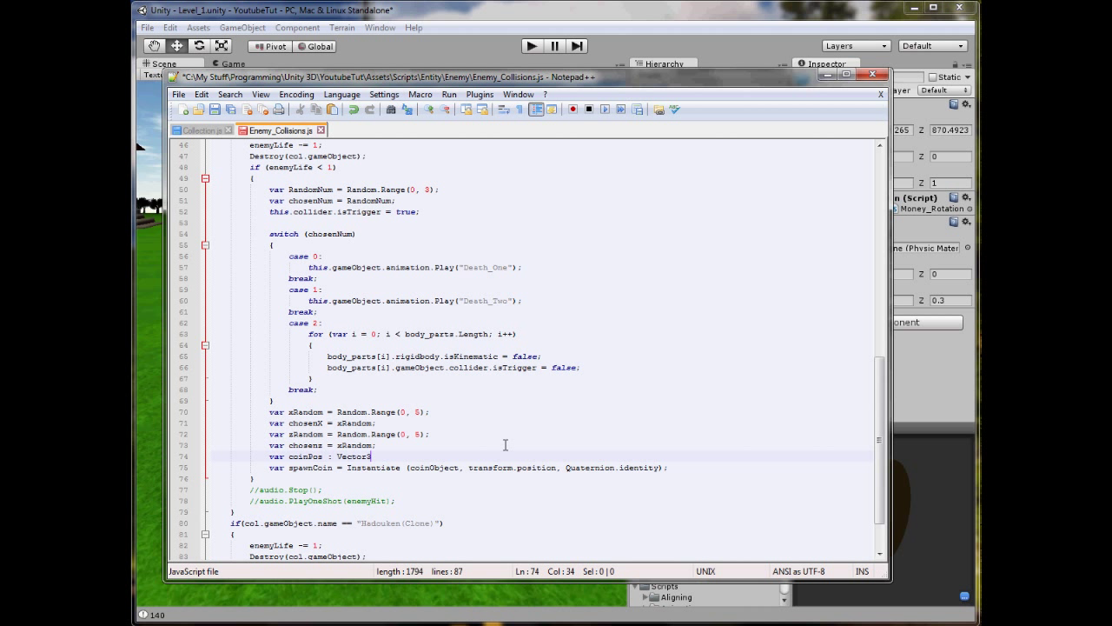
{"action": "type", "text": "= new Ve"}
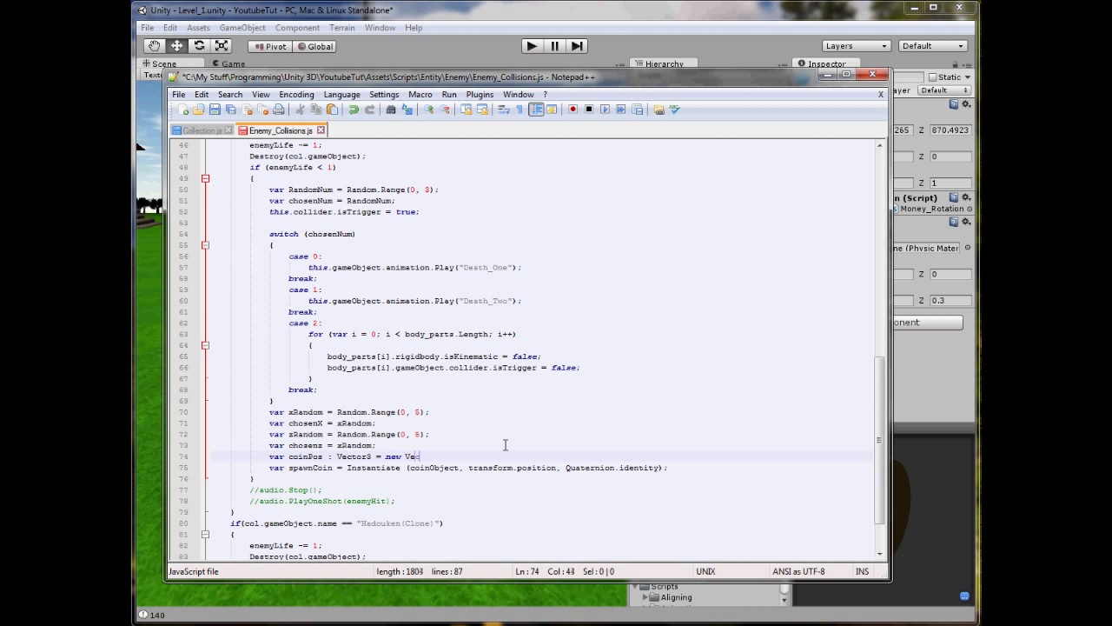
{"action": "type", "text": "ctor3"}
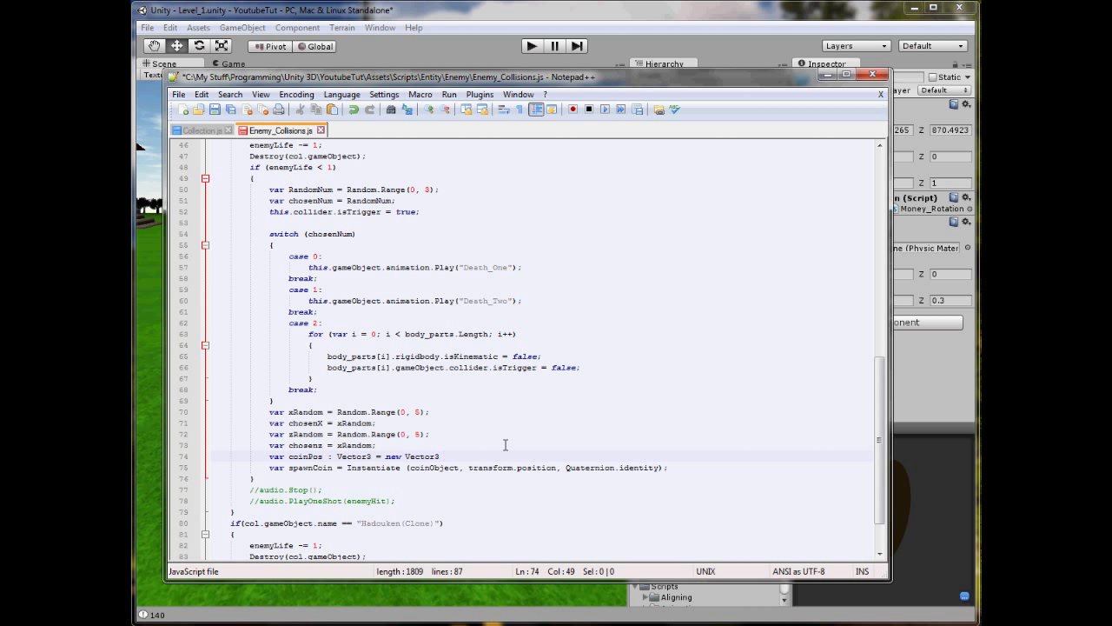
{"action": "type", "text": "("}
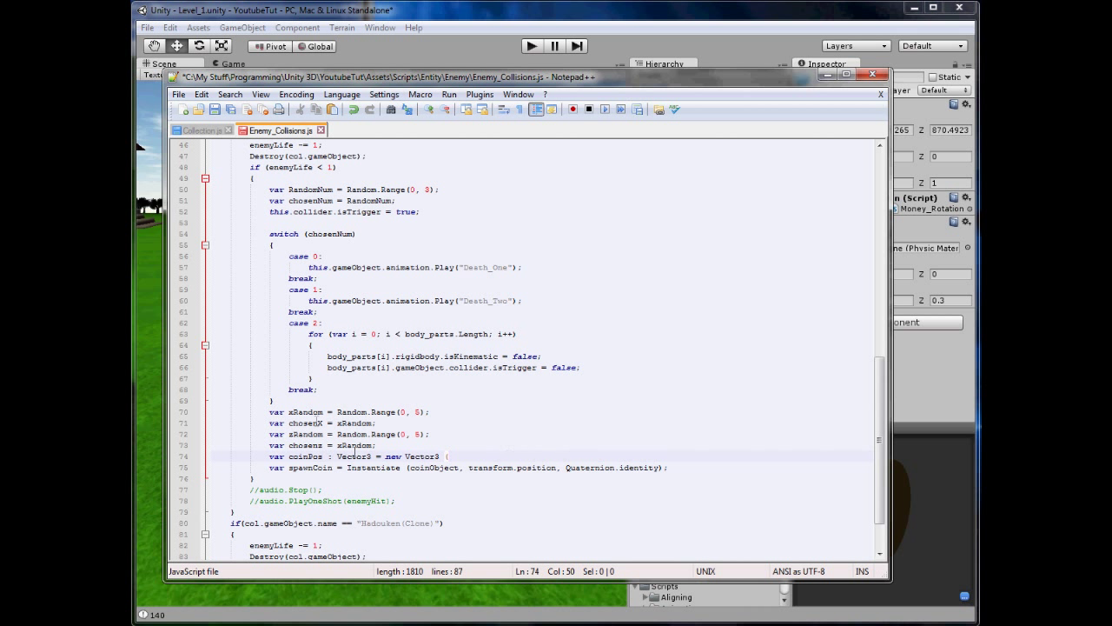
{"action": "type", "text": "chosenX"}
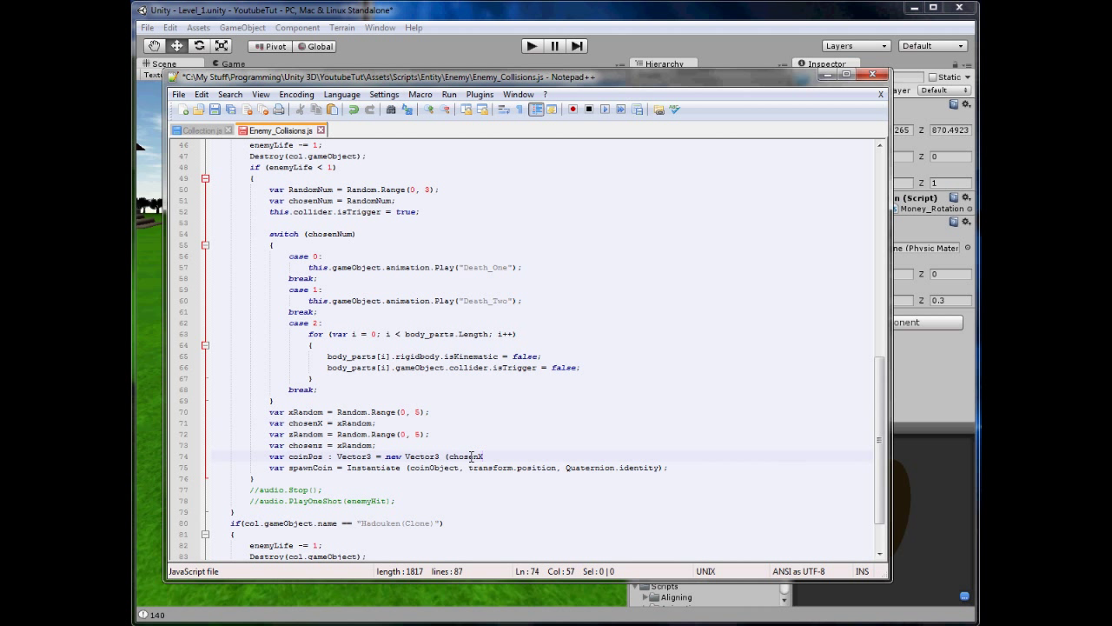
{"action": "type", "text": ","}
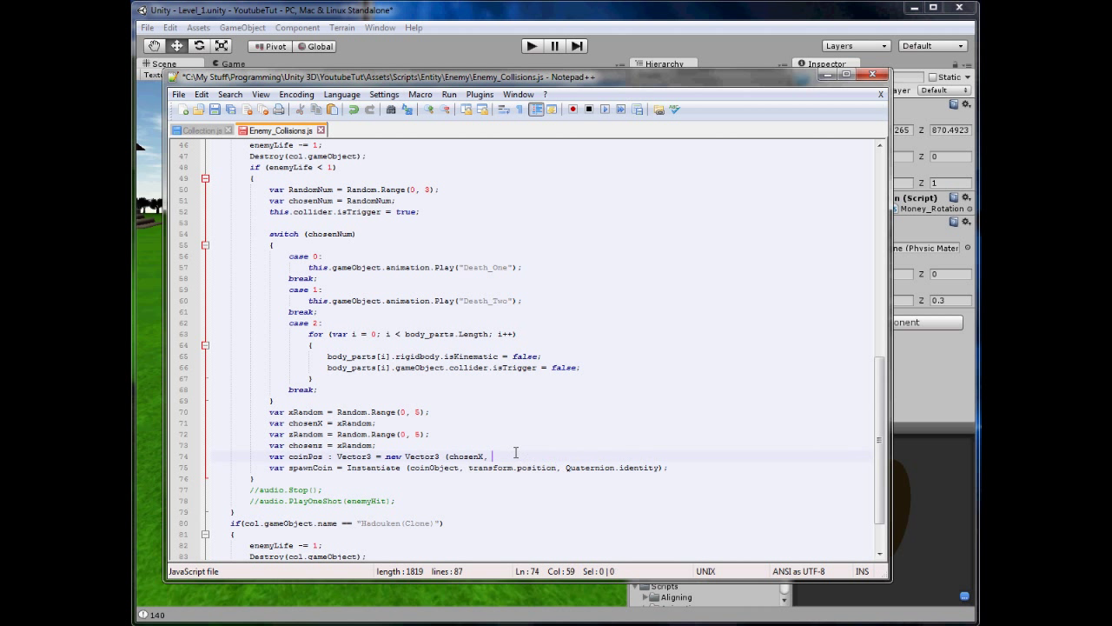
{"action": "type", "text": "transform.position.y,"}
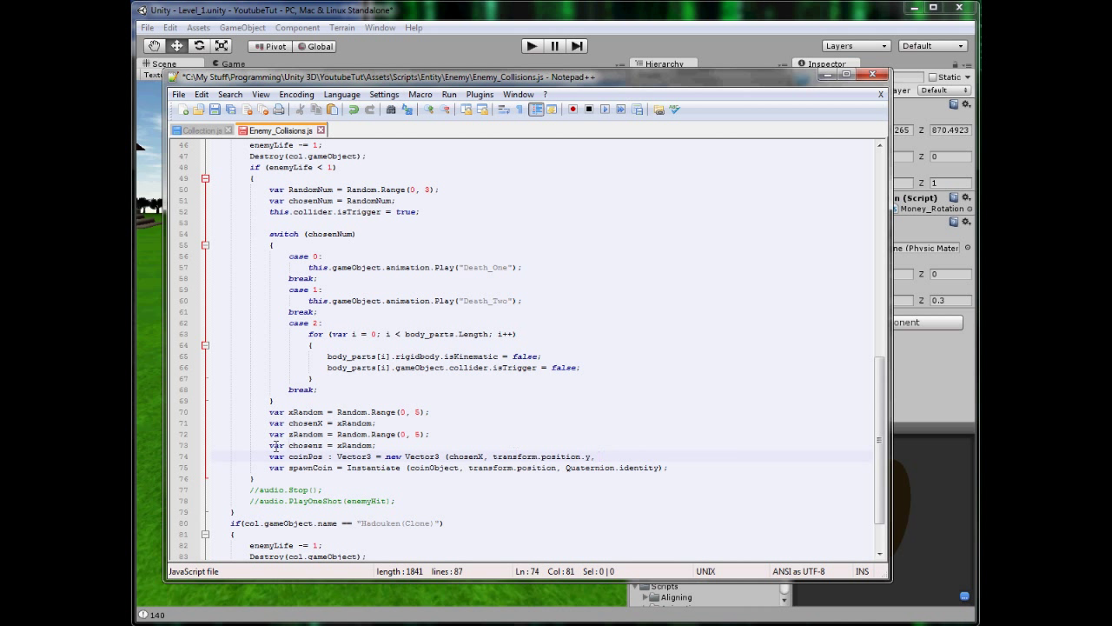
{"action": "type", "text": "chosens"}
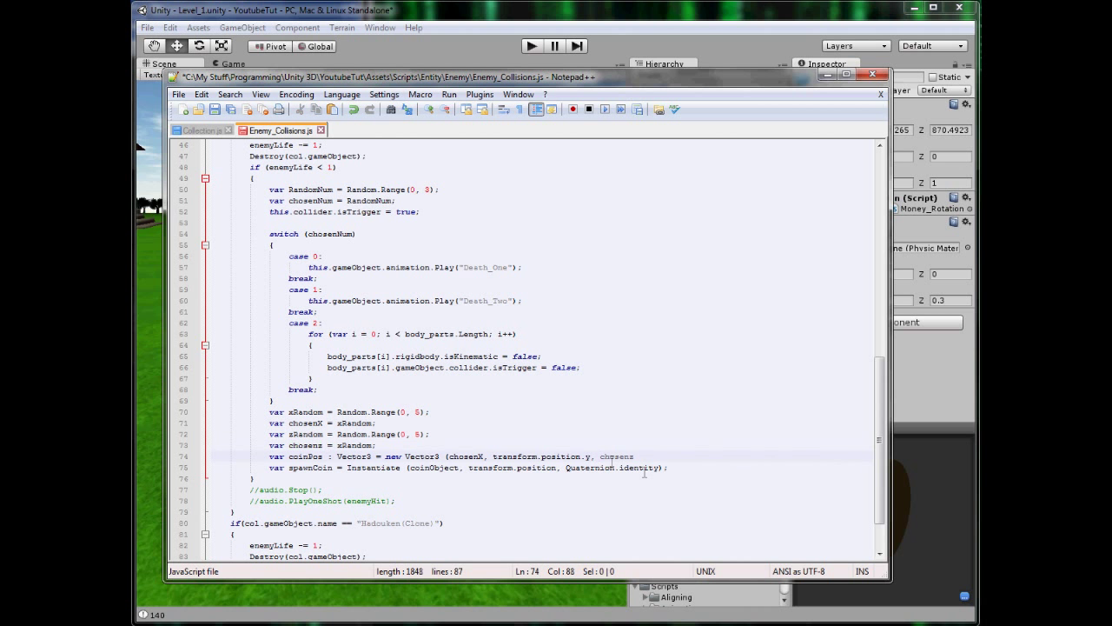
{"action": "type", "text": ";"}
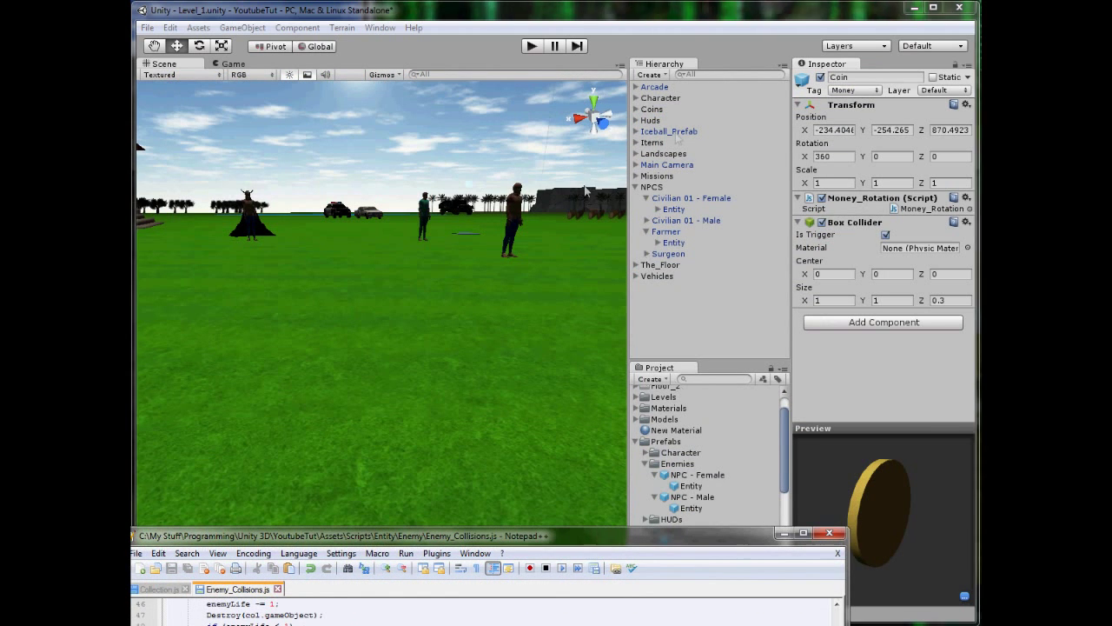
Enter play mode, kill an enemy to confirm a coin drops, then stop playing
{"action": "left_click", "coordinate": [661, 97]}
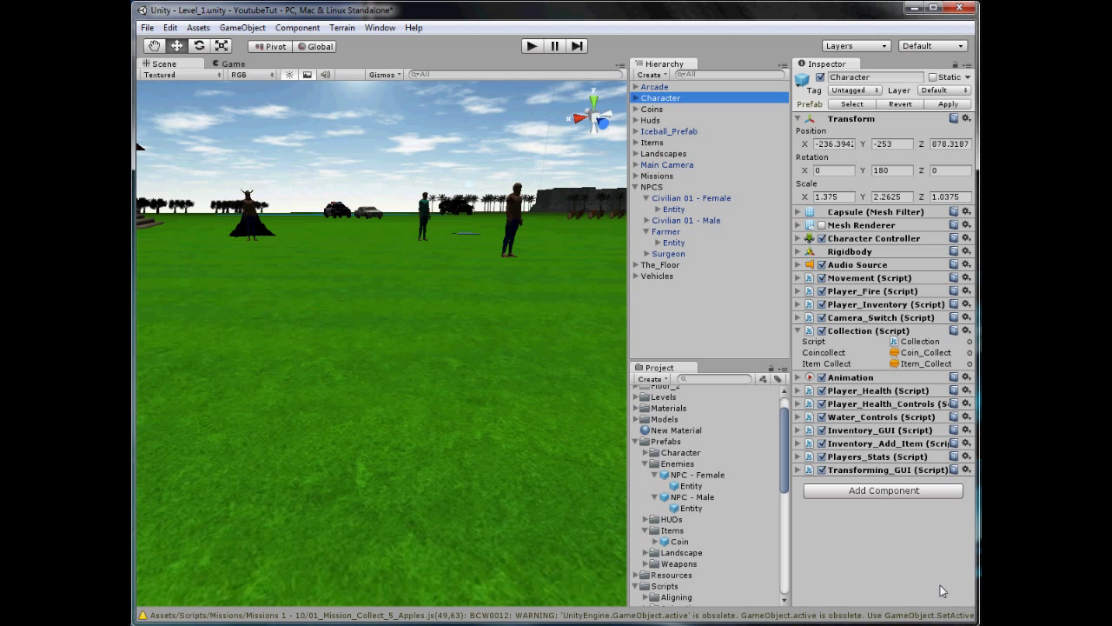
{"action": "left_click", "coordinate": [531, 46]}
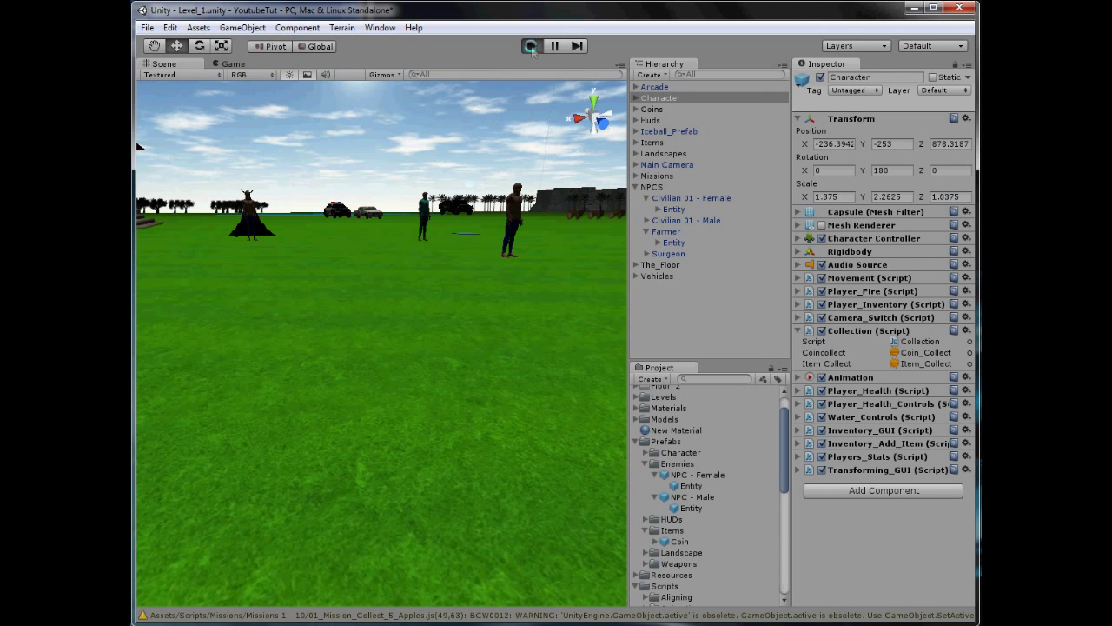
{"action": "left_click", "coordinate": [531, 46]}
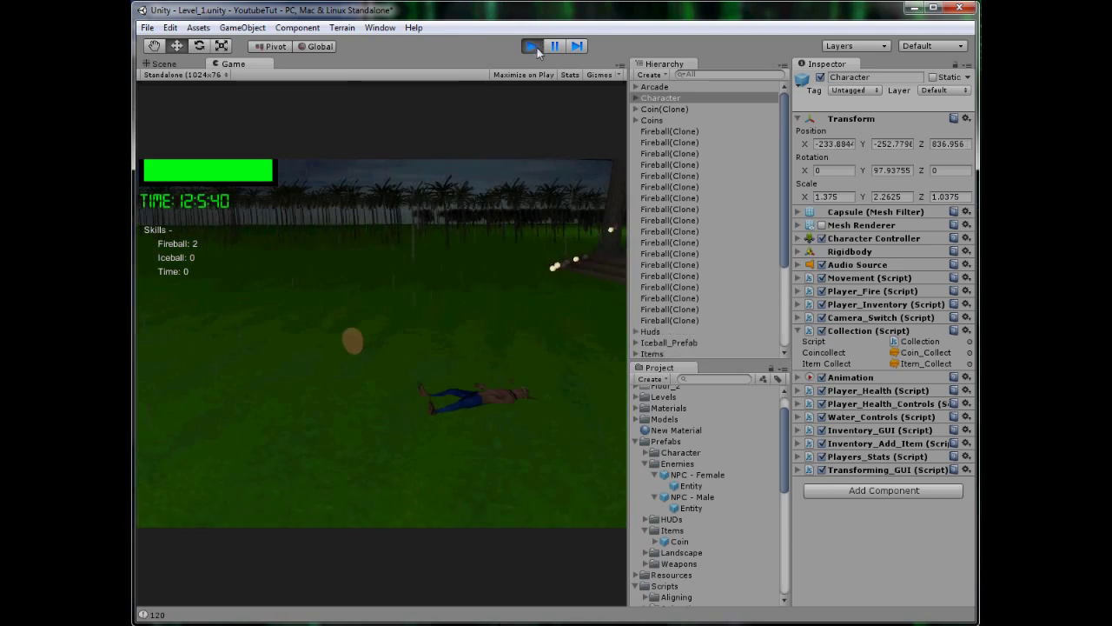
{"action": "left_click", "coordinate": [530, 46]}
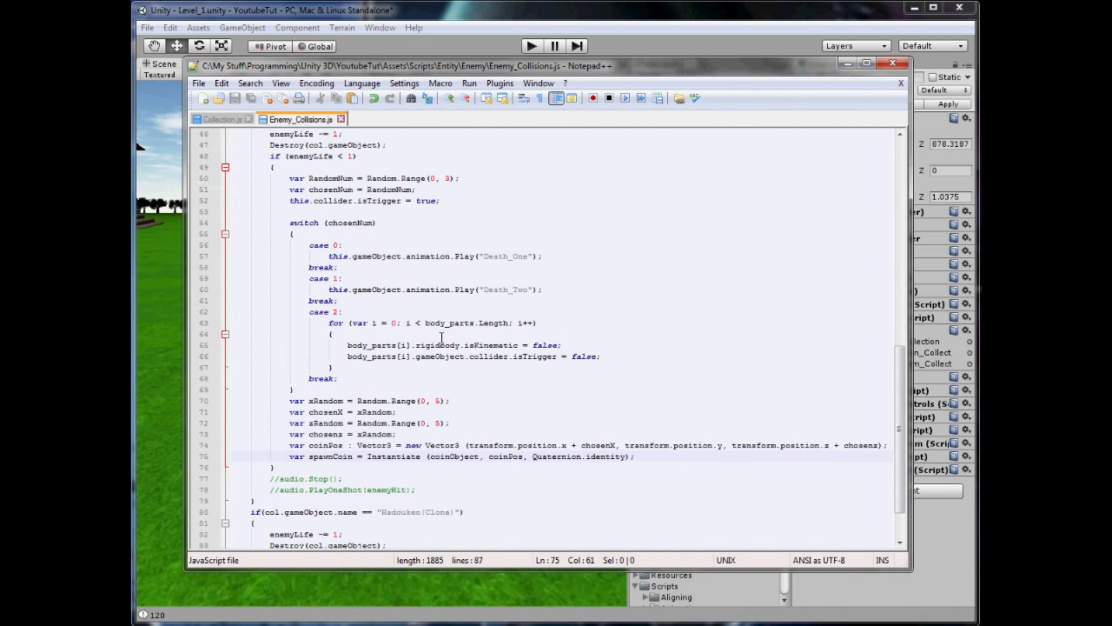
{"action": "mouse_move", "coordinate": [420, 438]}
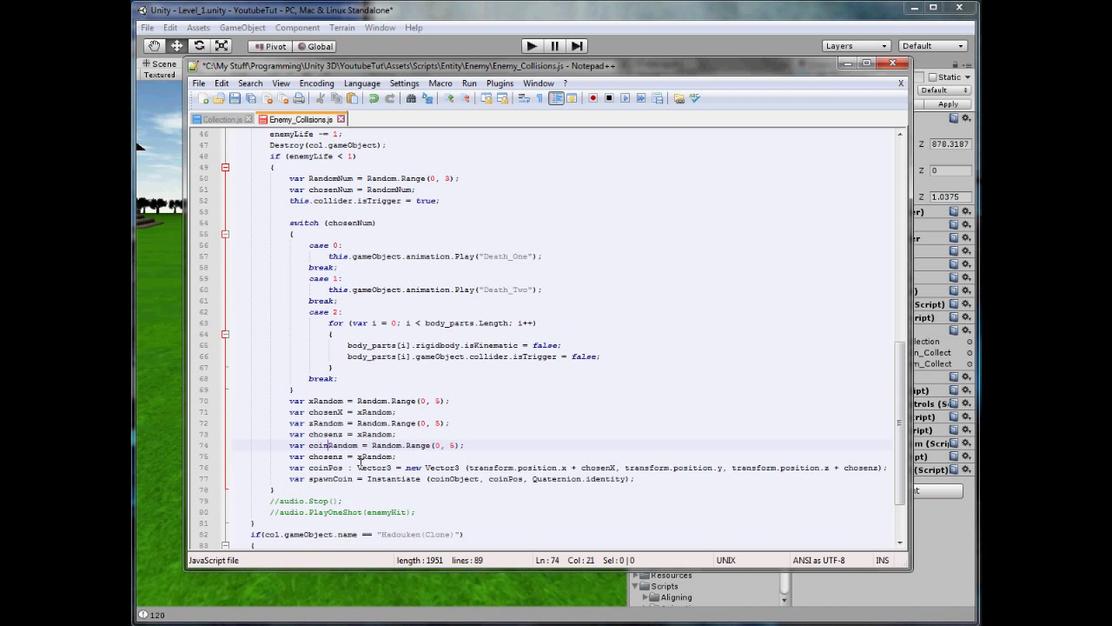
Rename the duplicated random line to coinRandom using Random.Range(0, 10), stored in chosenCoin
{"action": "double_click", "coordinate": [318, 445]}
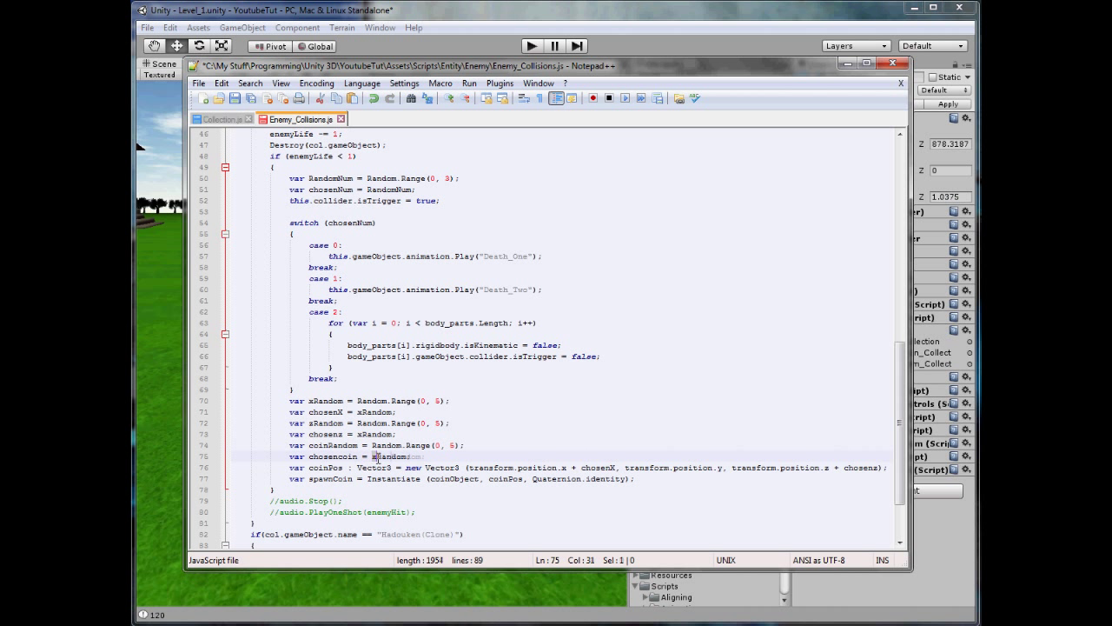
{"action": "type", "text": "coinRandom"}
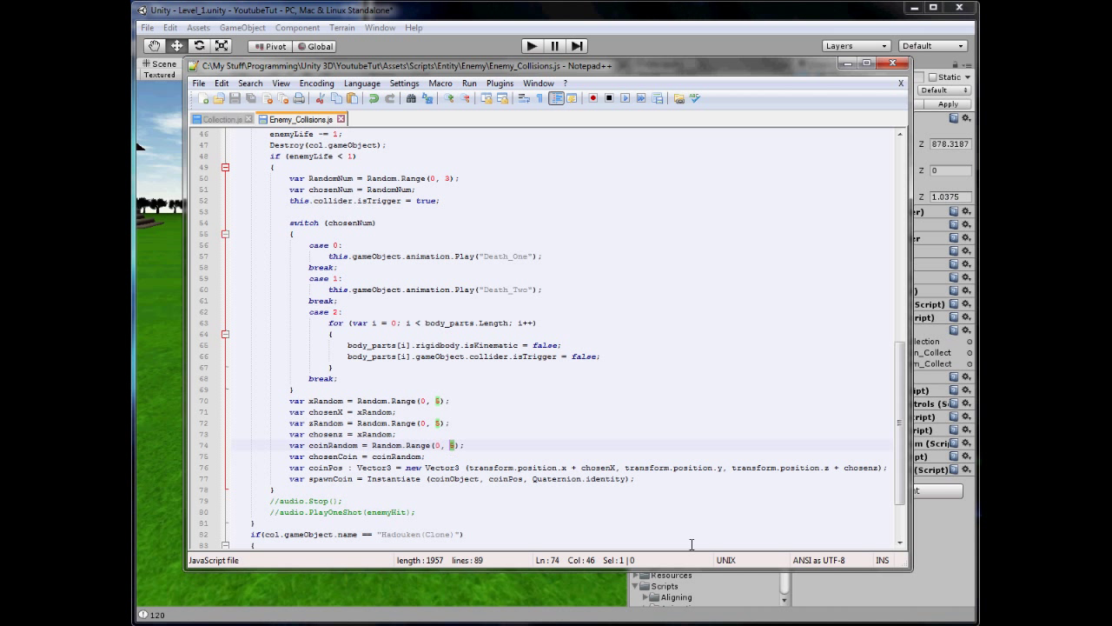
{"action": "type", "text": "0"}
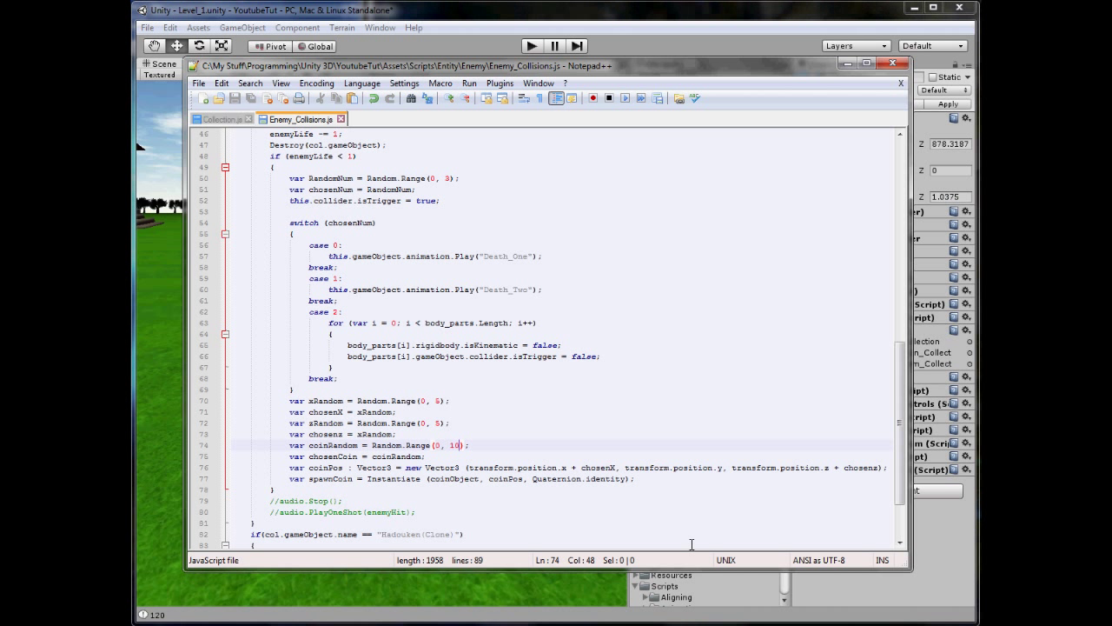
{"action": "left_click", "coordinate": [463, 456]}
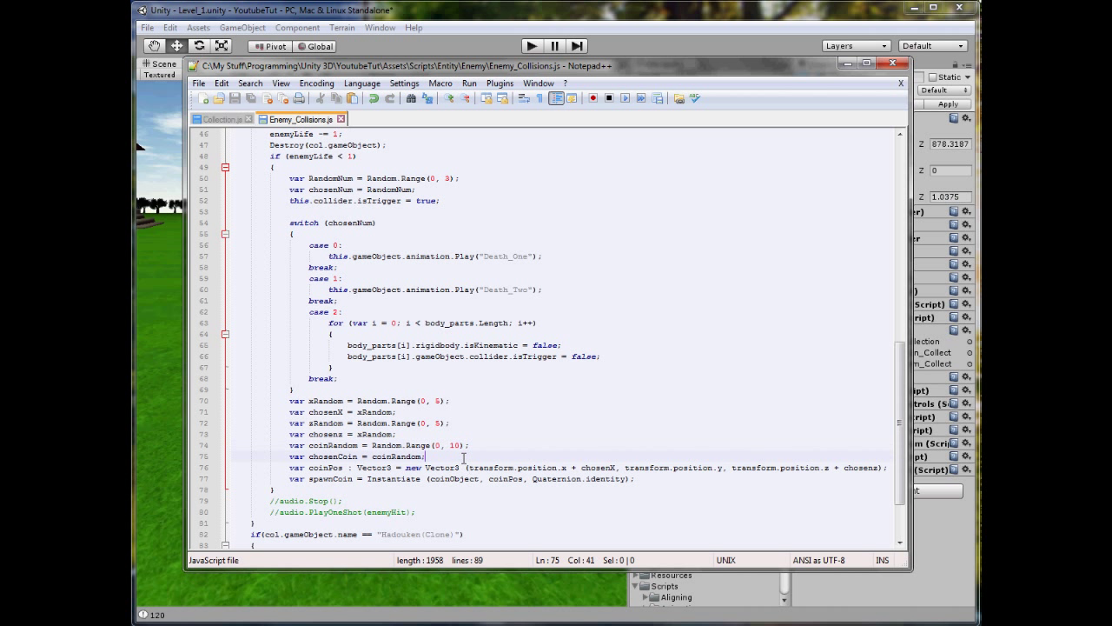
{"action": "left_click", "coordinate": [589, 466]}
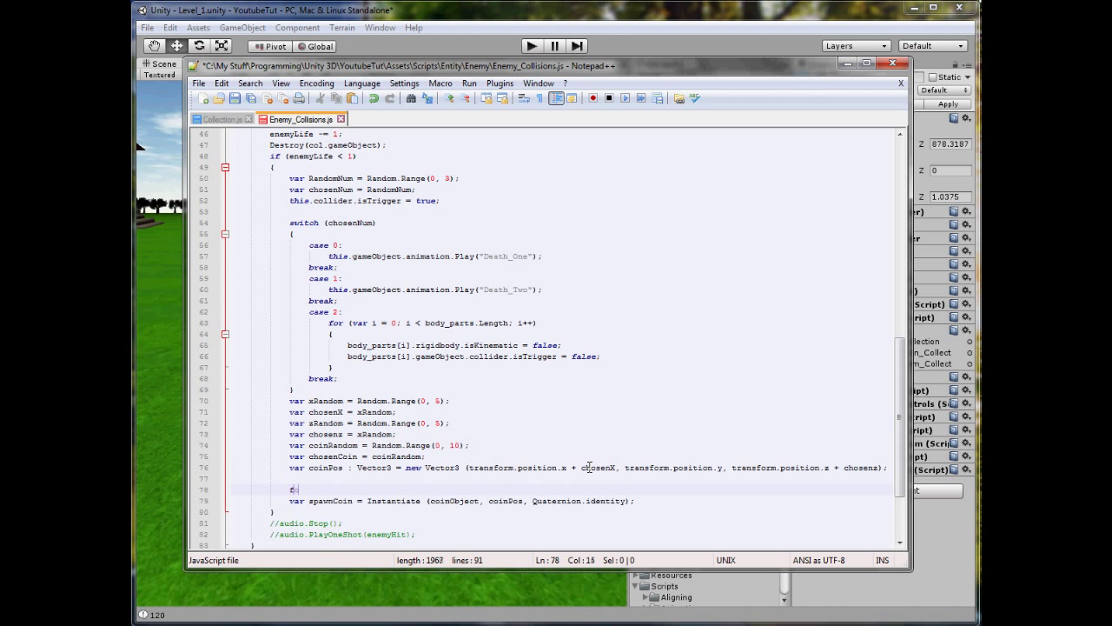
Wrap the offsets, coinPos and Instantiate in 'for (var i = 0; i < chosenCoin; i++)'
{"action": "type", "text": "for (var i = 0; i <"}
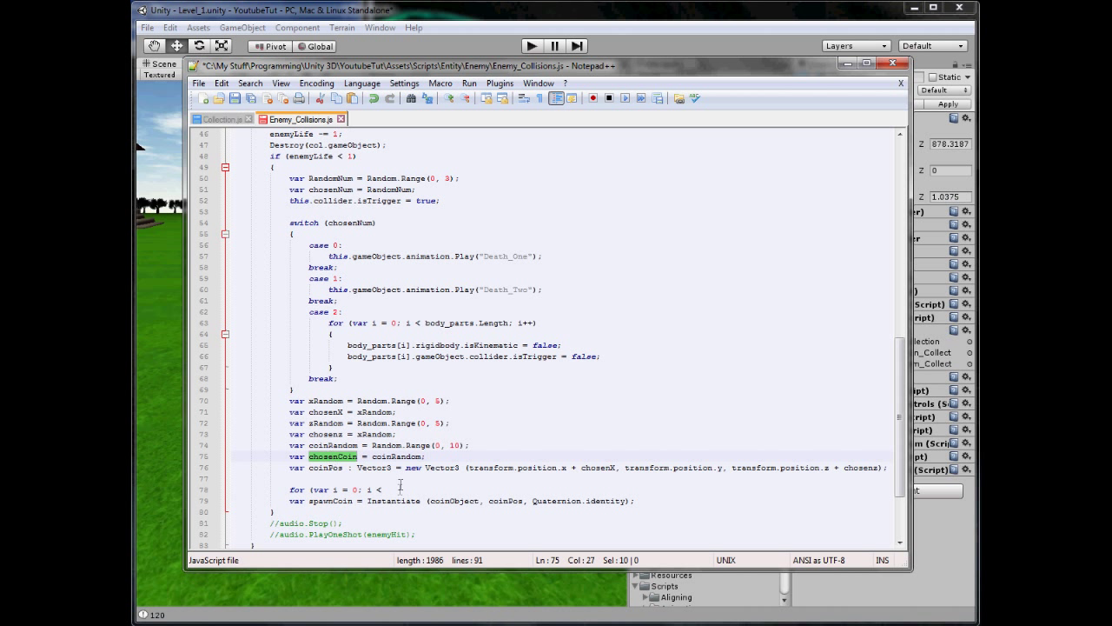
{"action": "type", "text": "chosenCoin; i++"}
{"action": "type", "text": "{"}
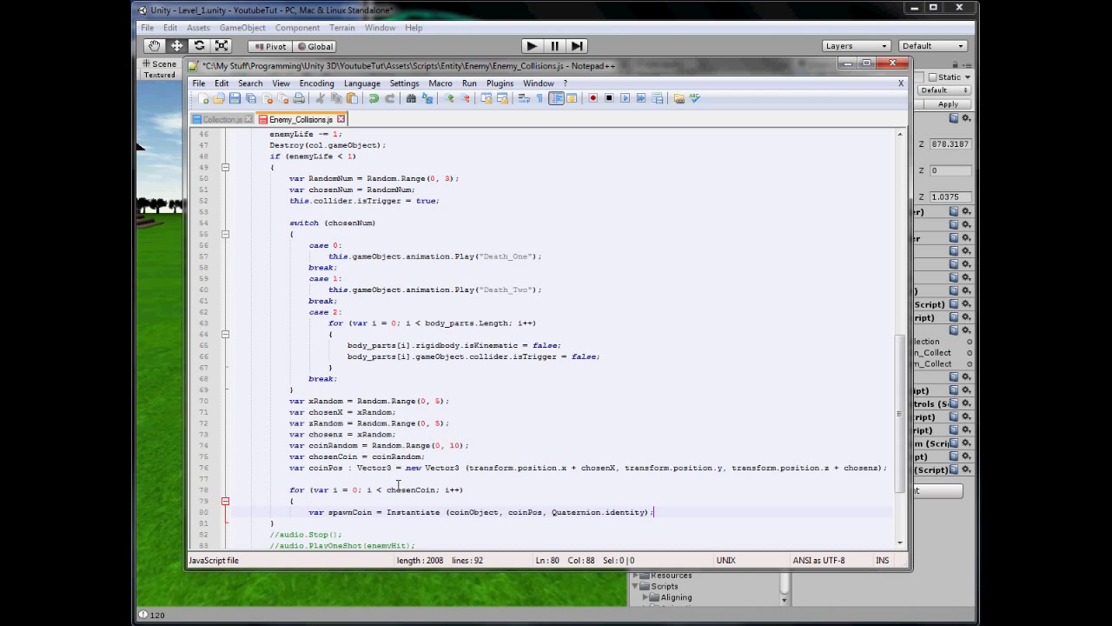
{"action": "key", "text": "Backspace"}
{"action": "type", "text": "}"}
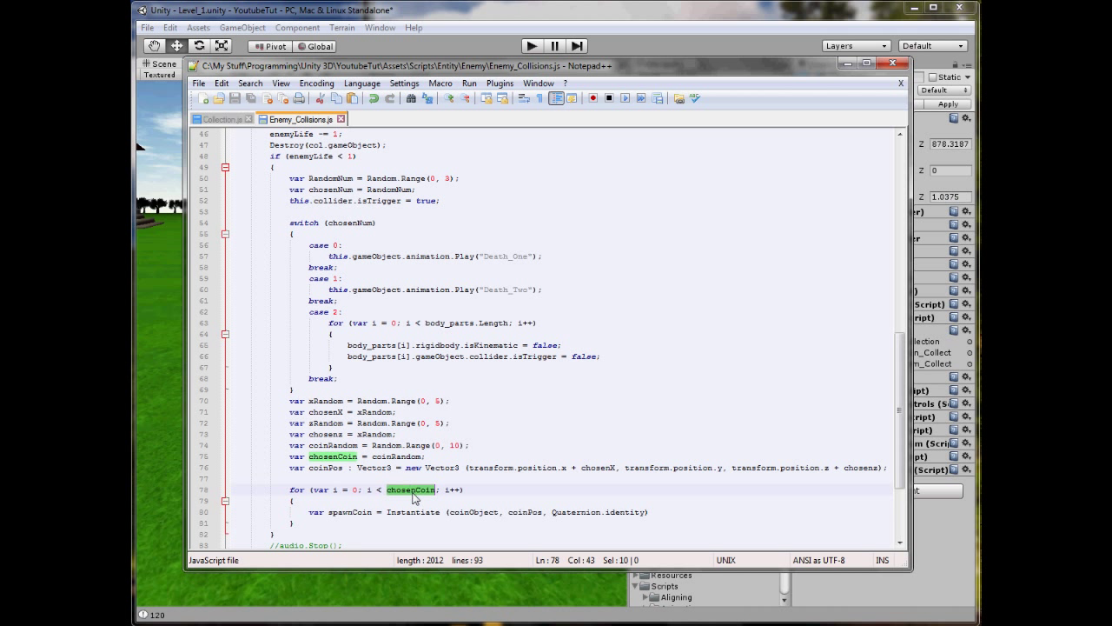
{"action": "left_click", "coordinate": [444, 489]}
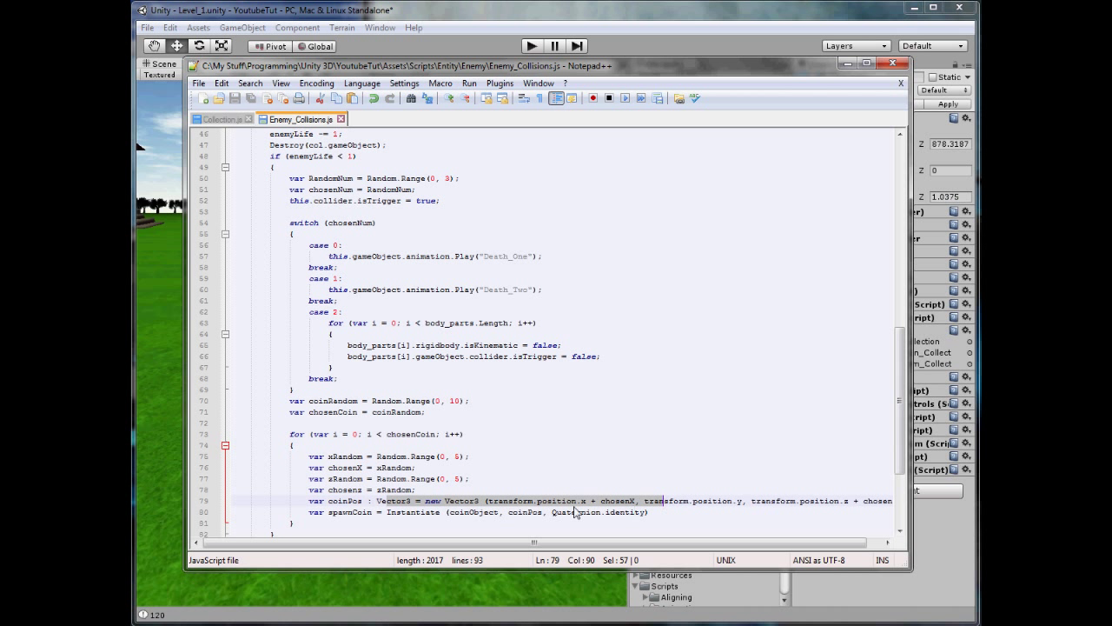
Scroll through Enemy_Collisions.js and check the coin loop's opening brace
{"action": "scroll", "scroll_direction": "down", "scroll_amount": 3}
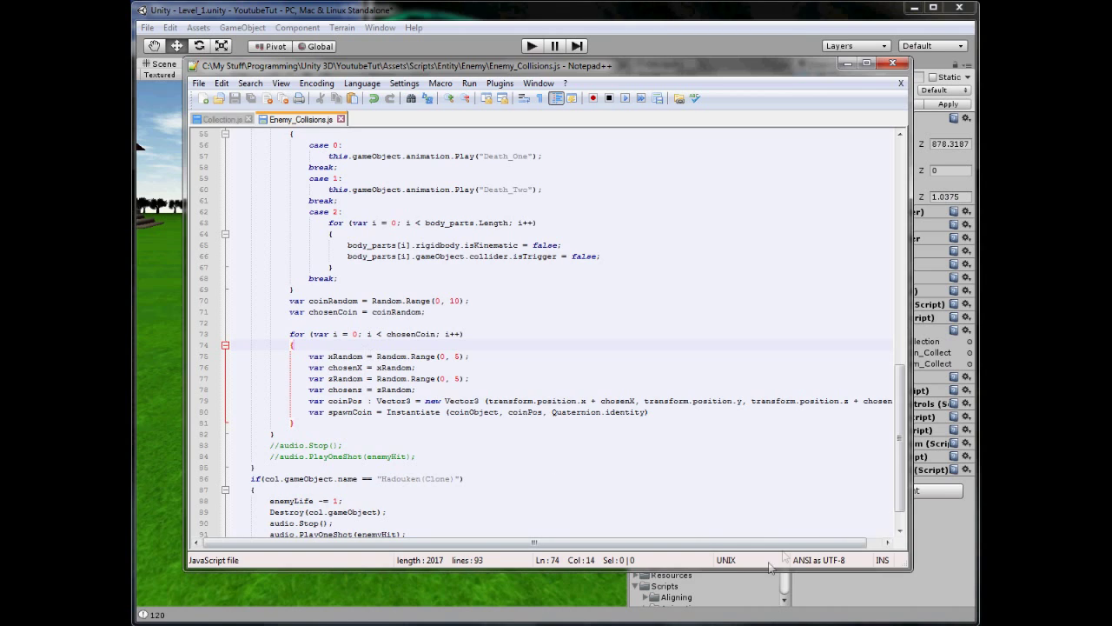
{"action": "left_click", "coordinate": [530, 46]}
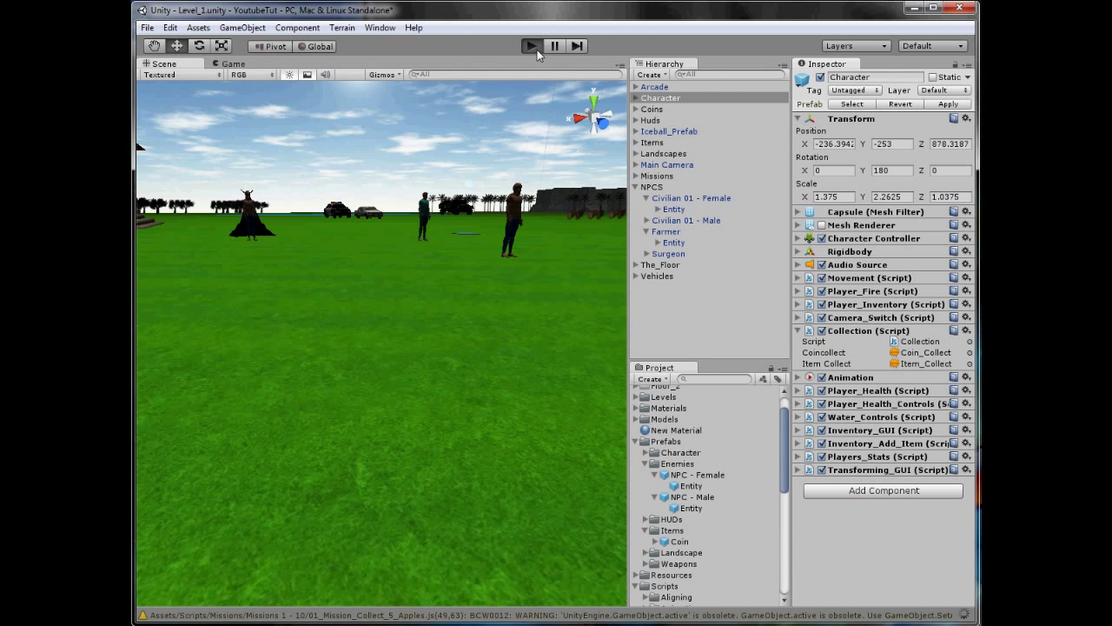
Start play mode to test the coin loop
{"action": "left_click", "coordinate": [530, 46]}
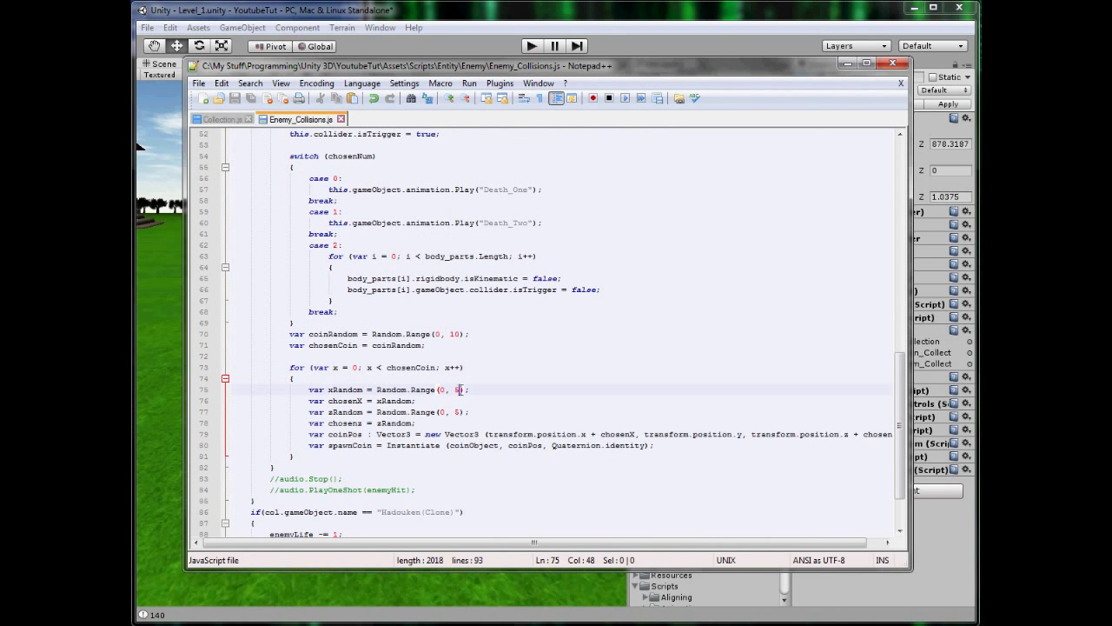
Bring the Unity editor window back to the front
{"action": "left_click", "coordinate": [463, 334]}
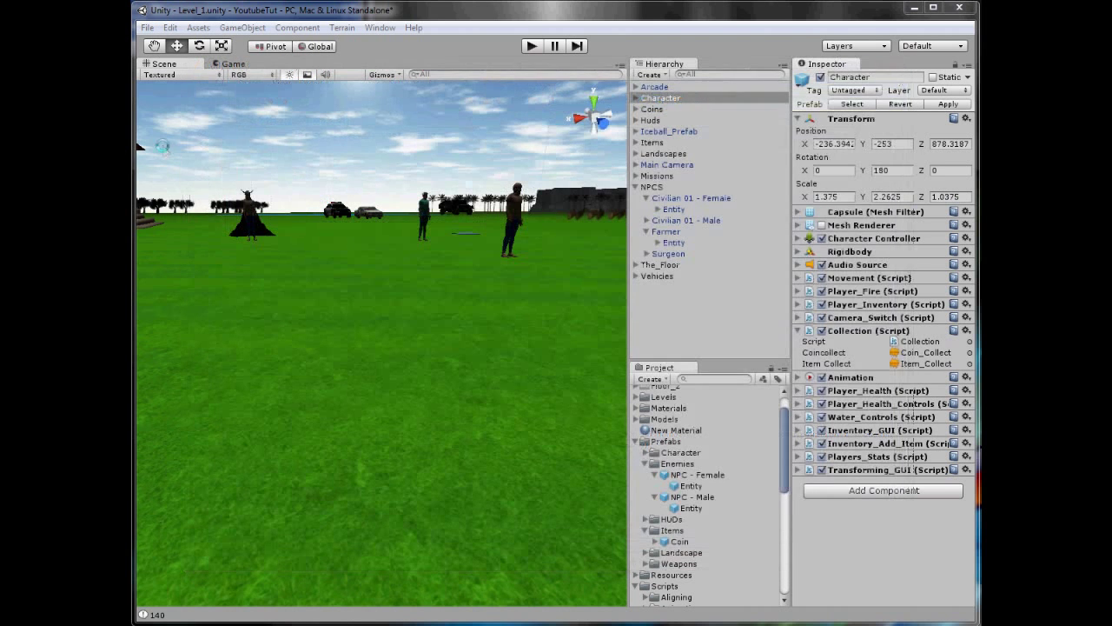
Deselect the Character object, wait for compilation, and enter play mode to test multiple coins
{"action": "left_click", "coordinate": [531, 46]}
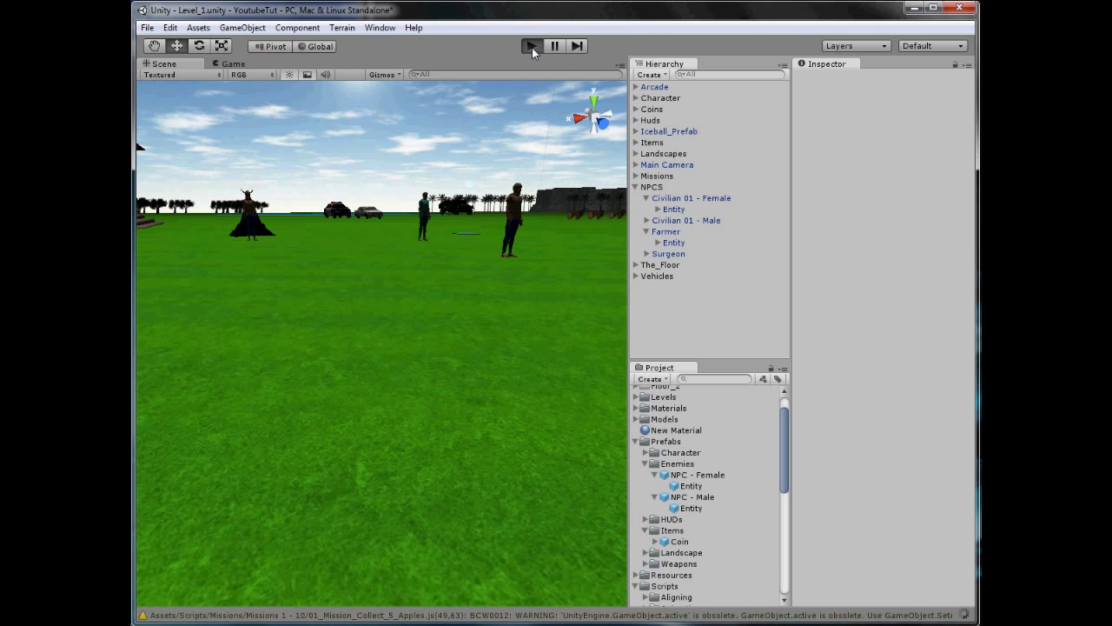
{"action": "left_click", "coordinate": [531, 46]}
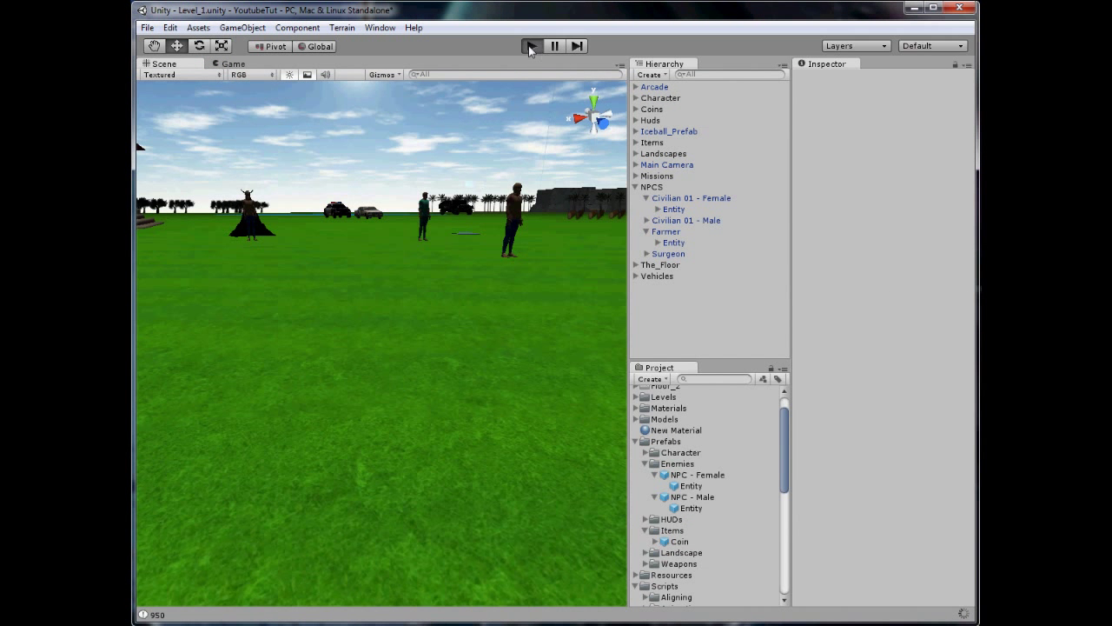
{"action": "left_click", "coordinate": [531, 46]}
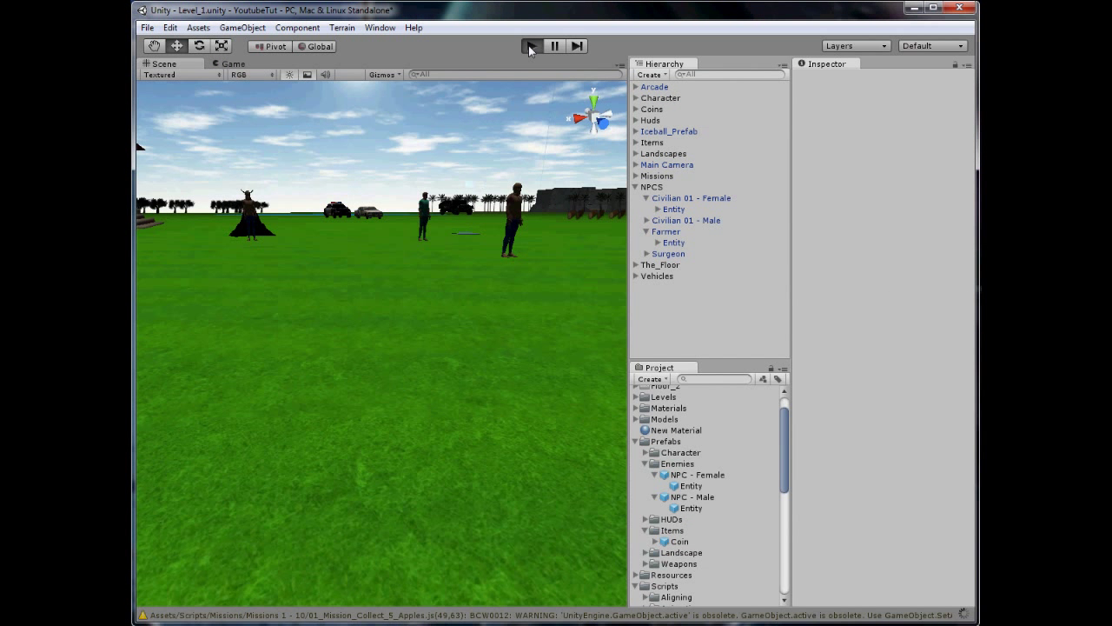
{"action": "left_click", "coordinate": [530, 47]}
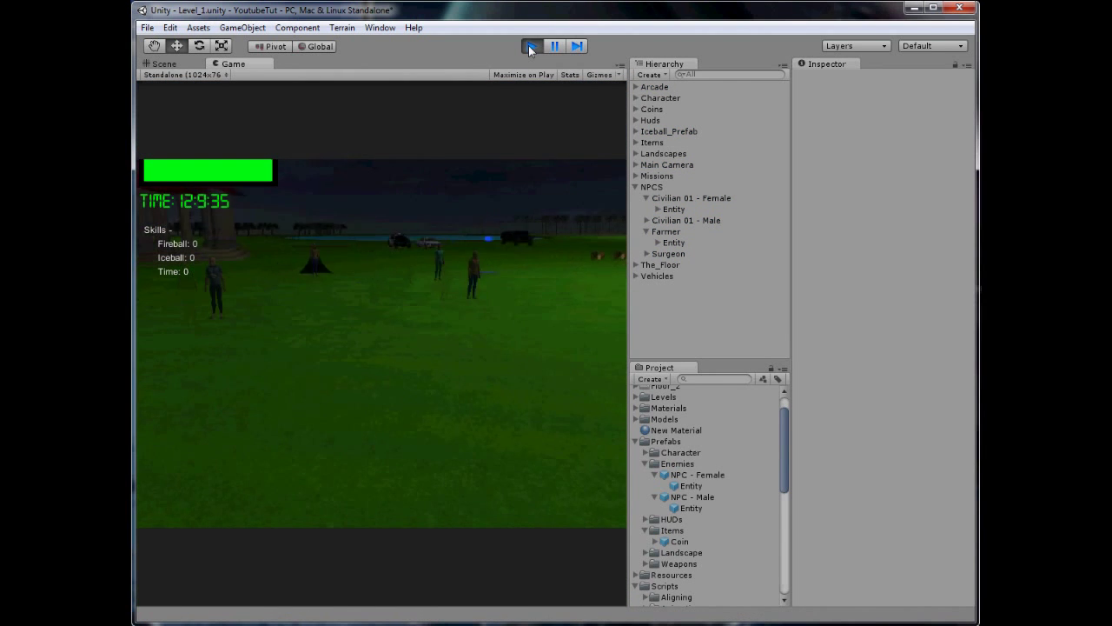